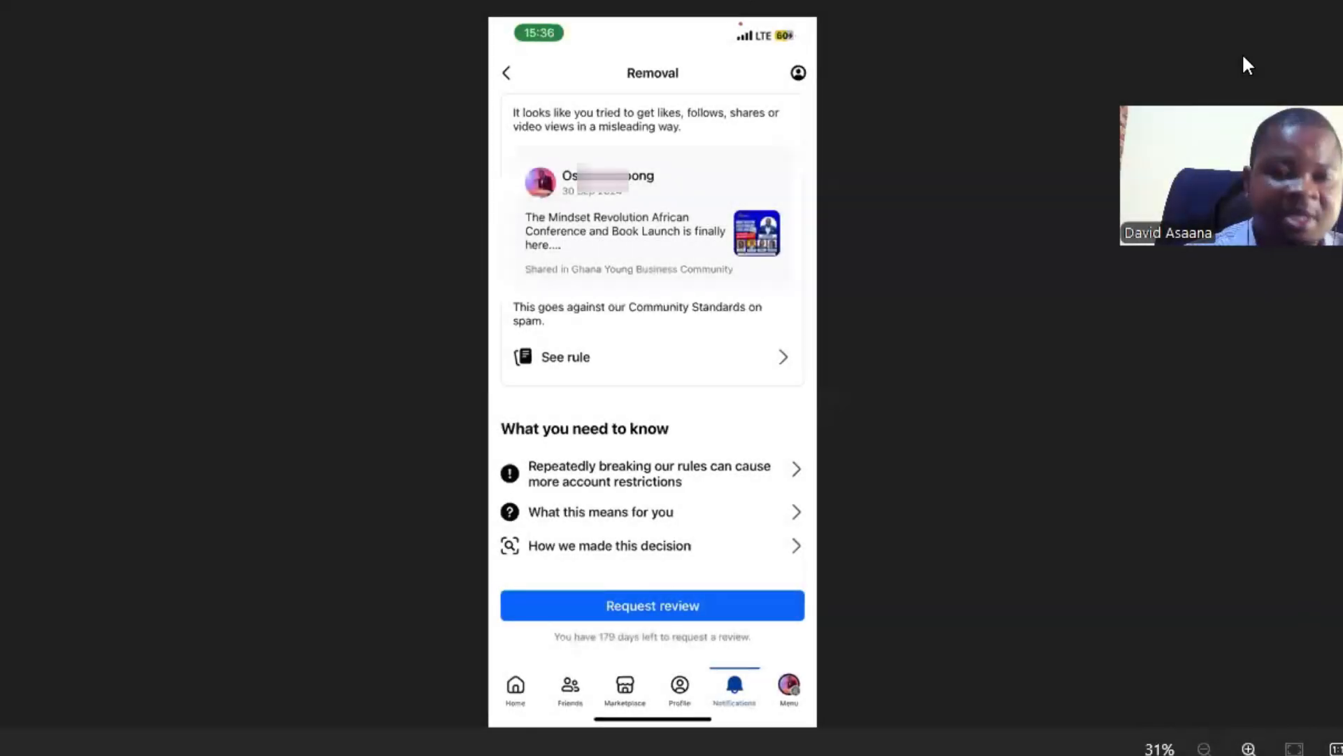
{"action": "mouse_move", "coordinate": [1194, 95]}
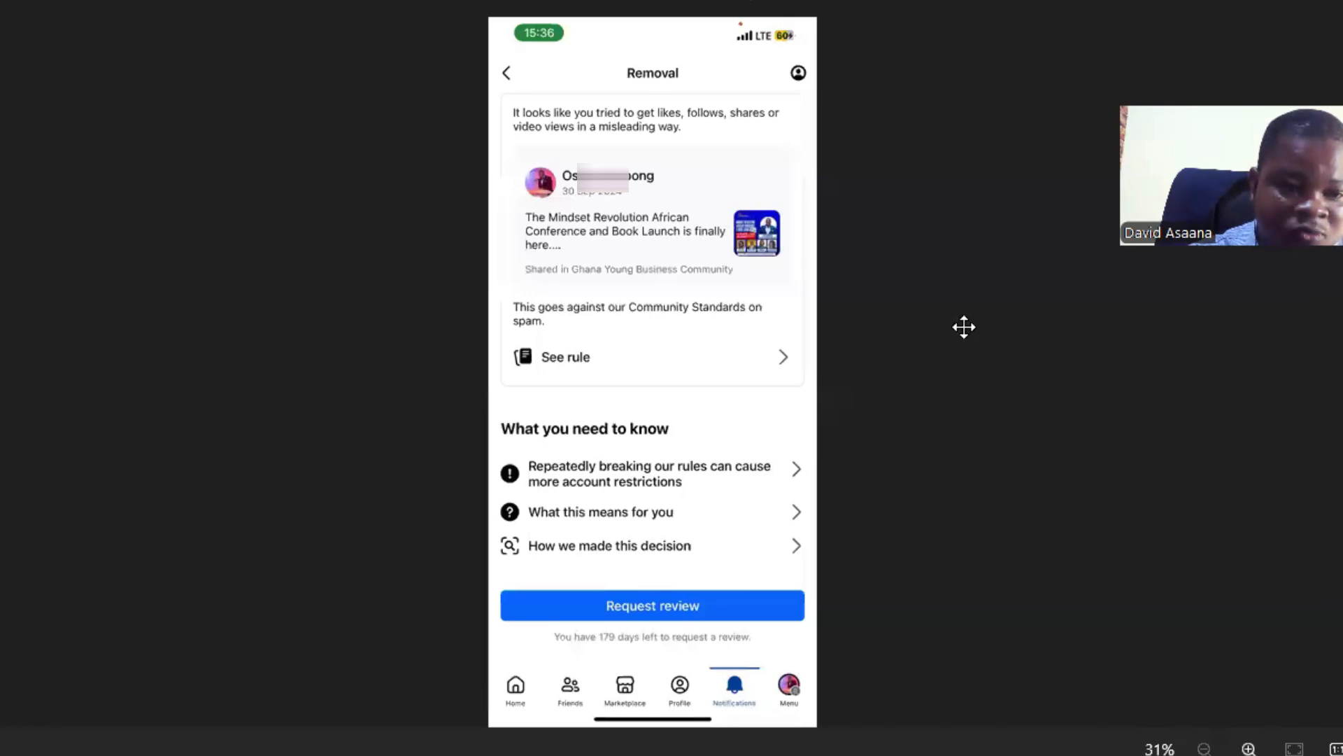
{"action": "mouse_move", "coordinate": [979, 319]}
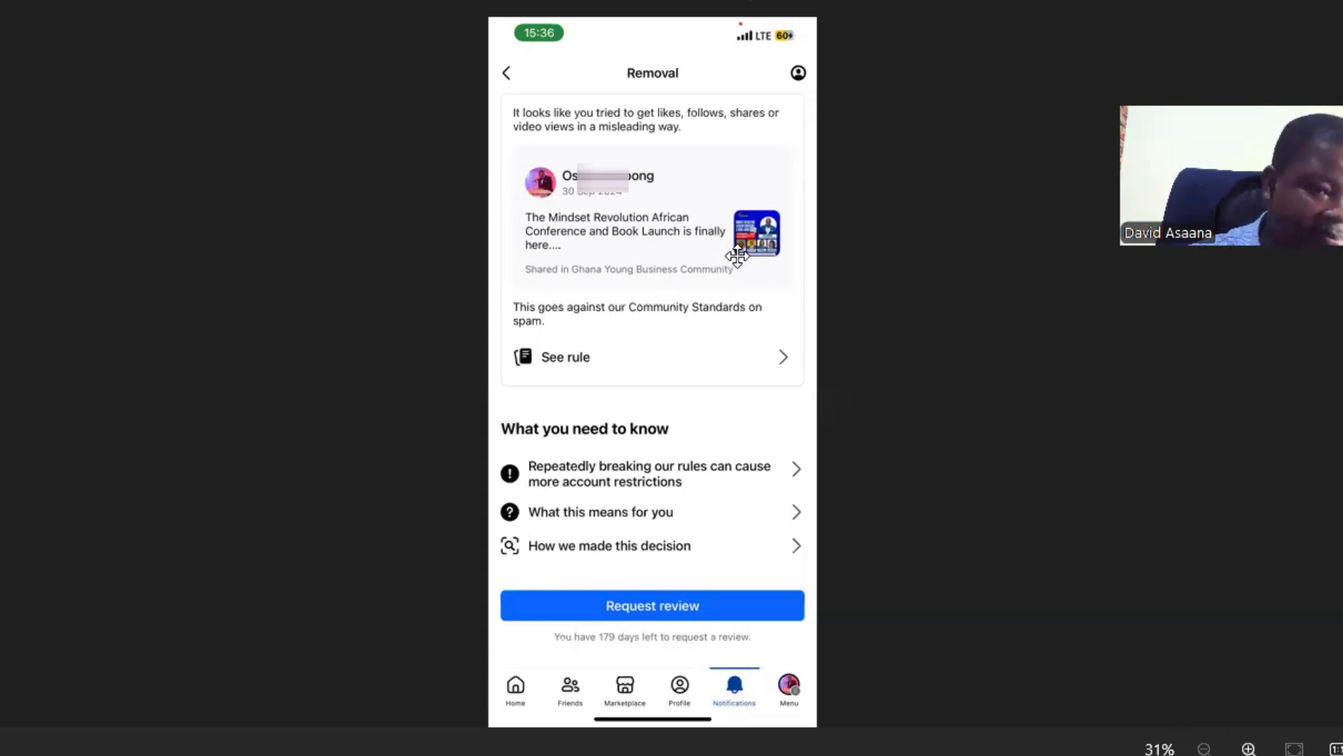
{"action": "mouse_move", "coordinate": [707, 305]}
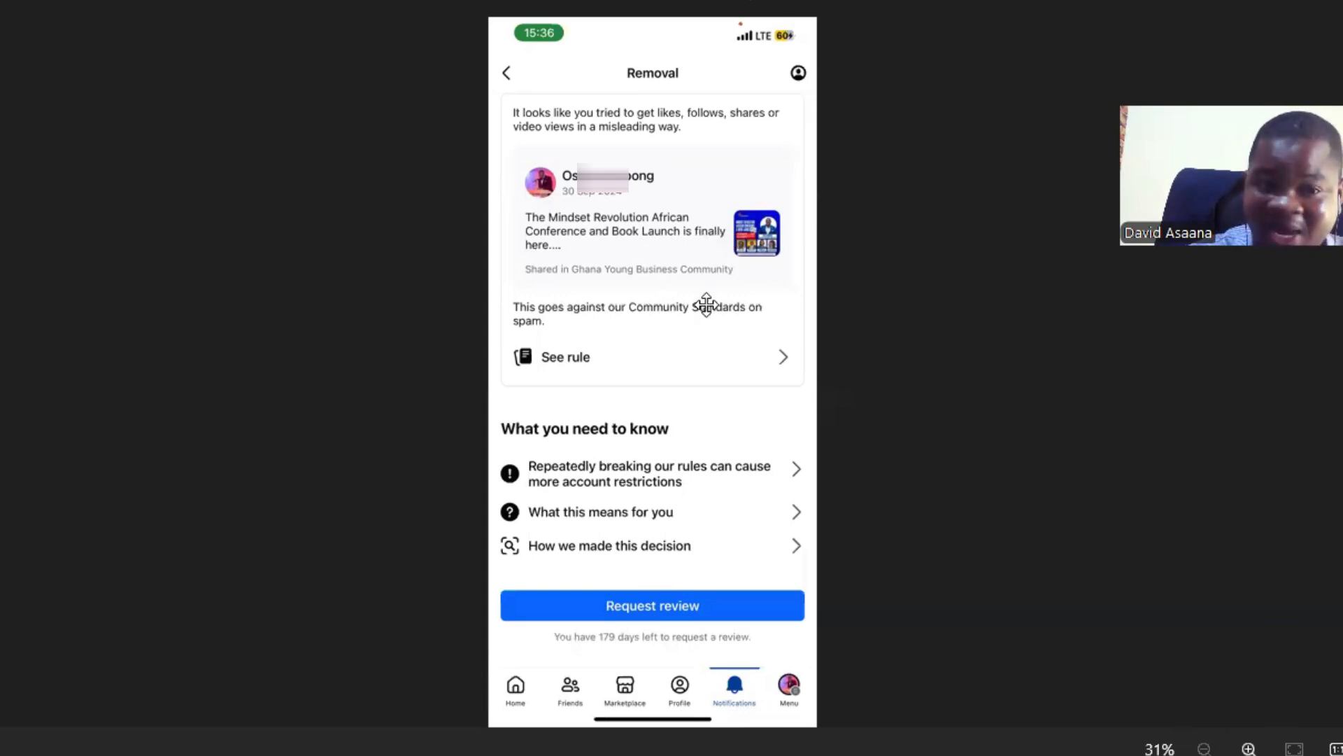
{"action": "mouse_move", "coordinate": [739, 194]}
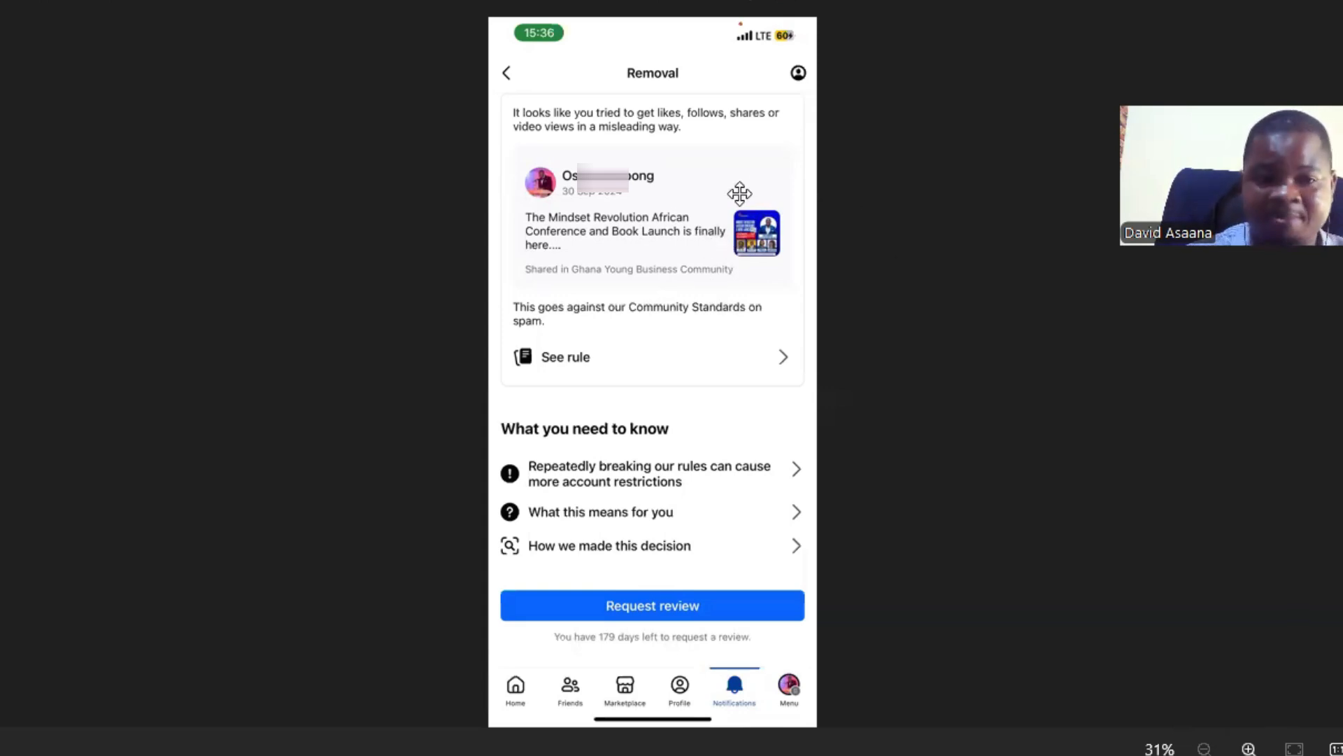
{"action": "mouse_move", "coordinate": [604, 133]}
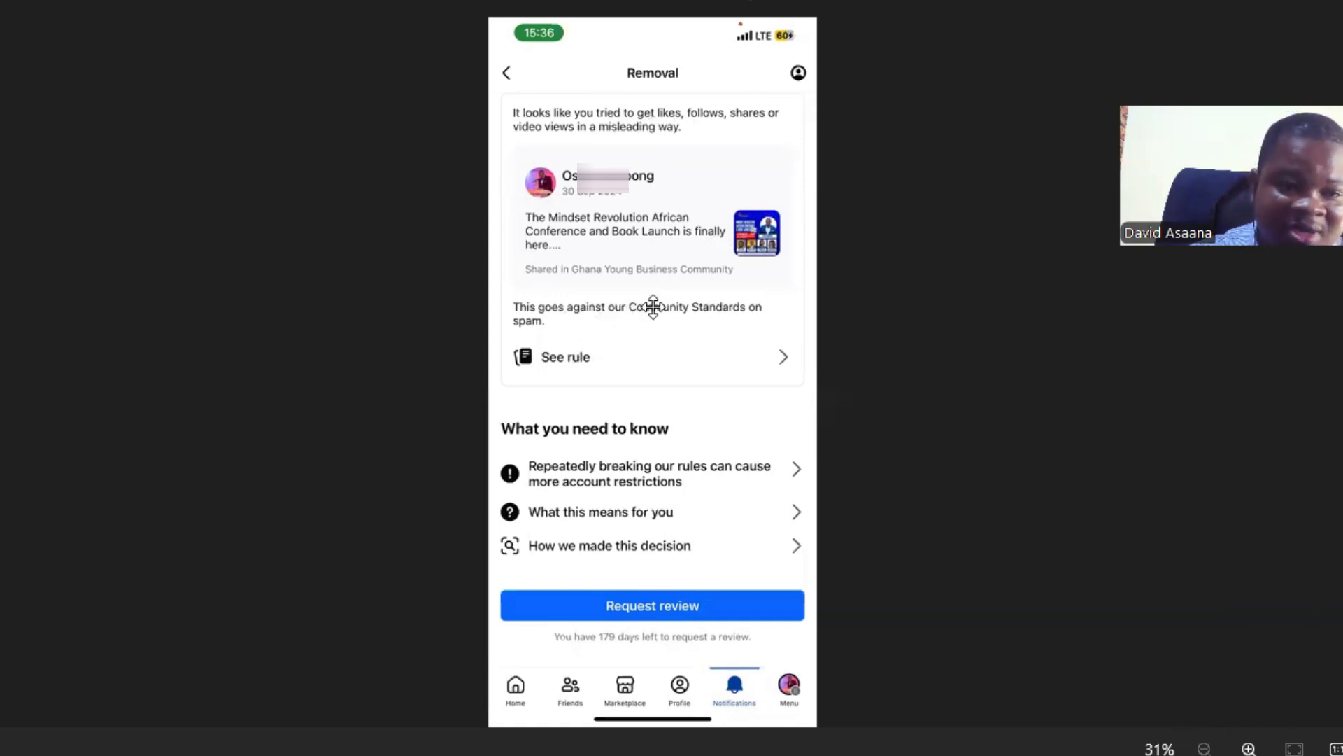
{"action": "mouse_move", "coordinate": [587, 326]}
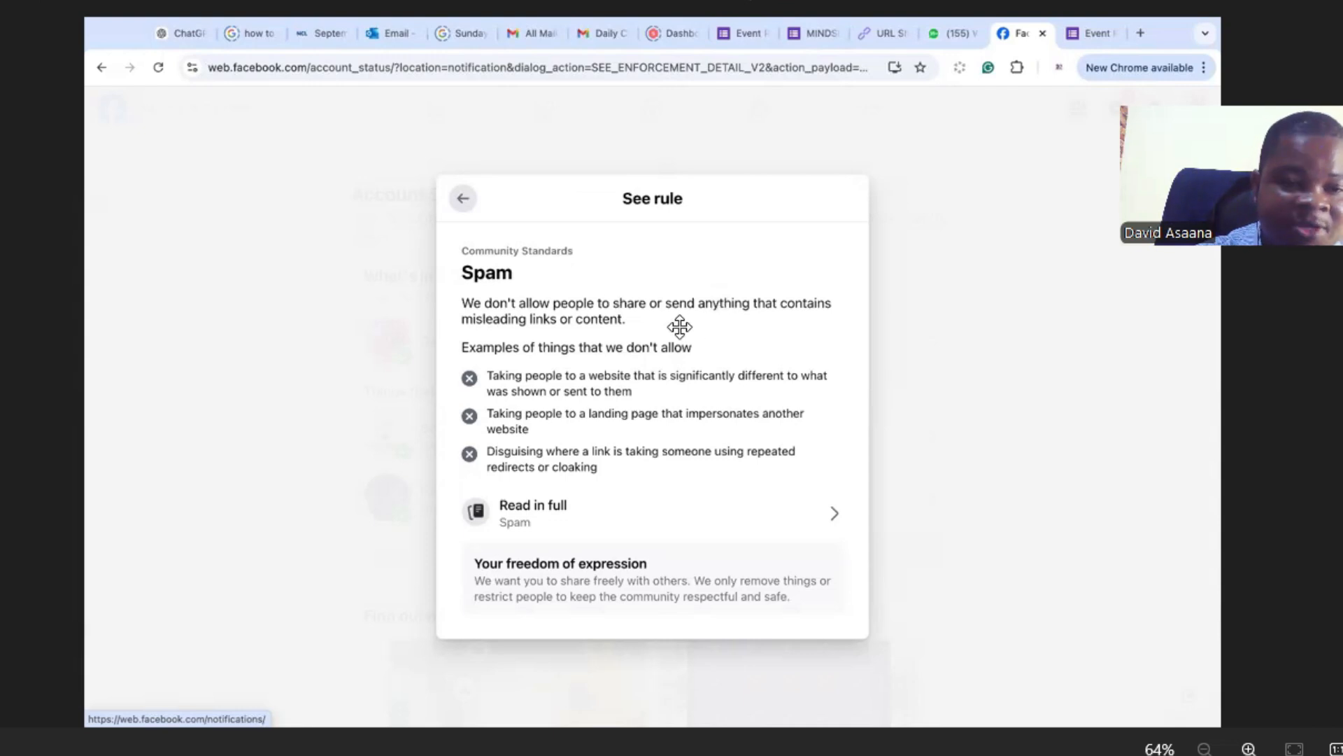
{"action": "mouse_move", "coordinate": [759, 309]}
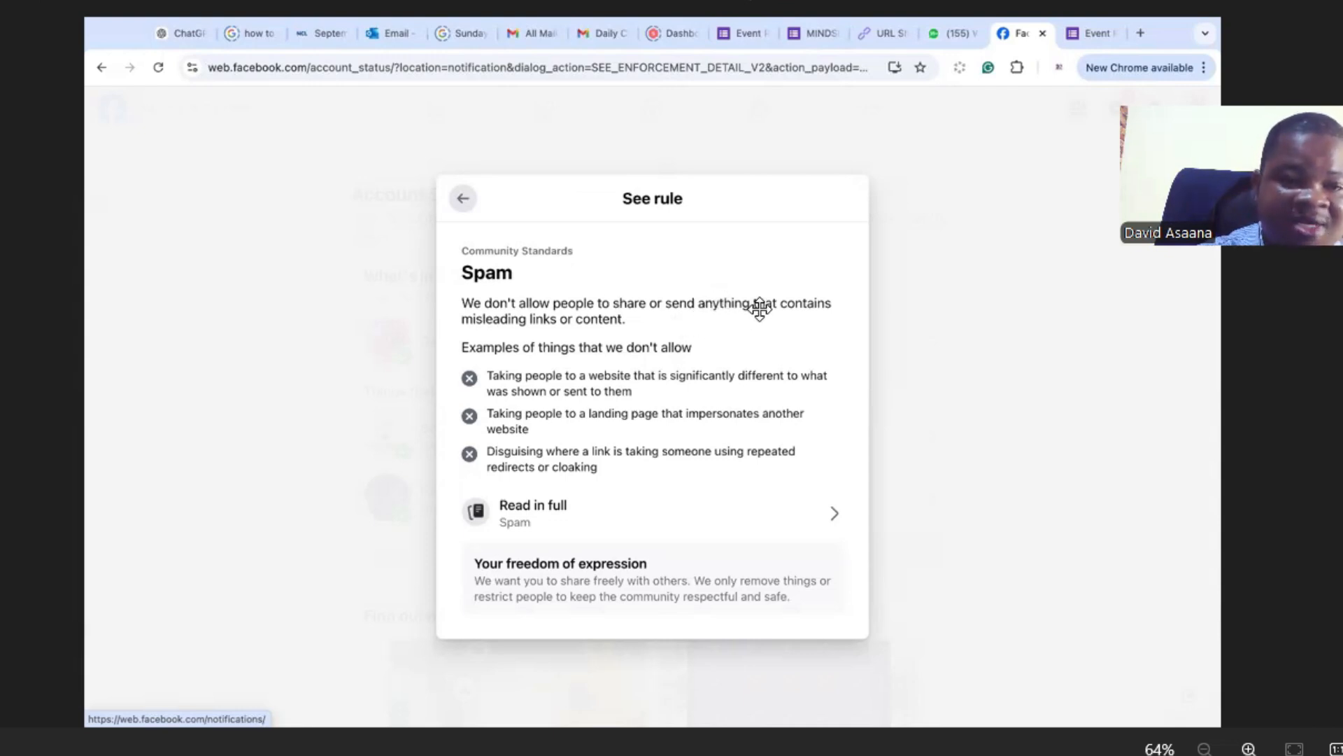
{"action": "mouse_move", "coordinate": [457, 339]}
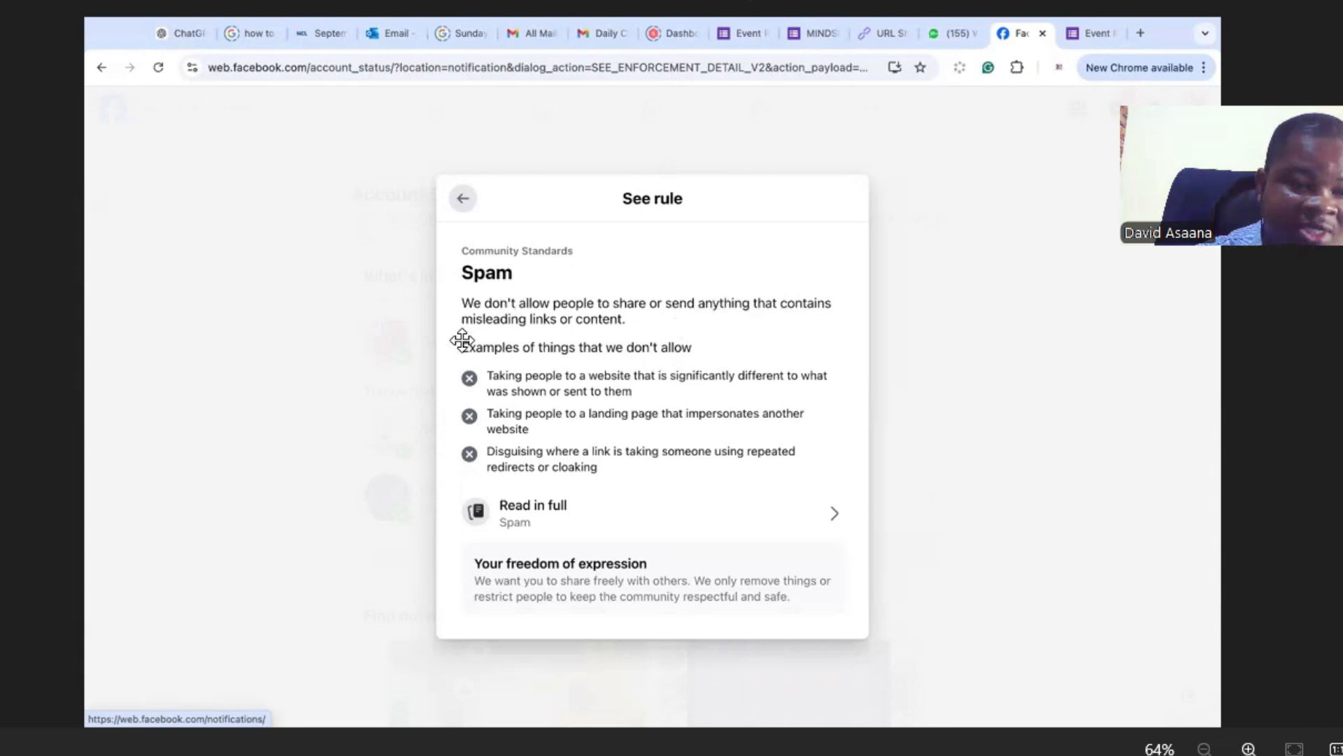
{"action": "mouse_move", "coordinate": [581, 354]}
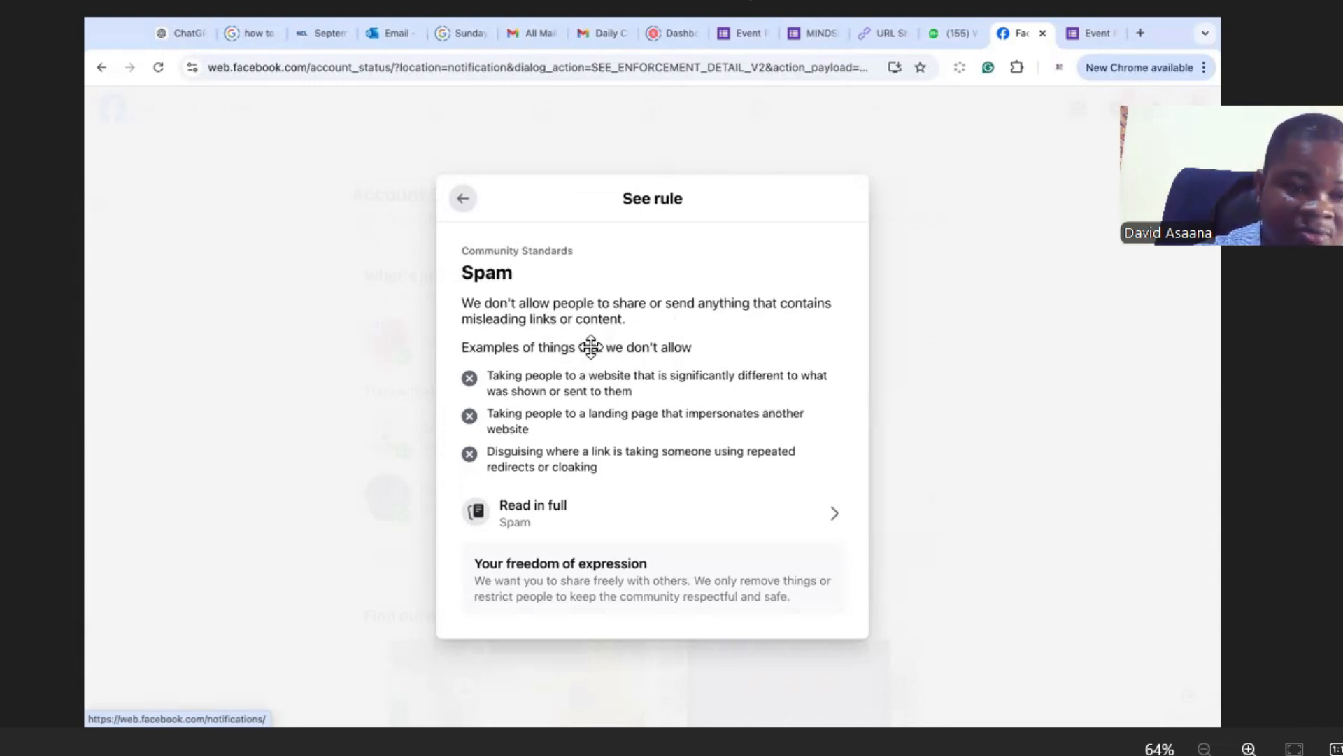
{"action": "mouse_move", "coordinate": [554, 377]}
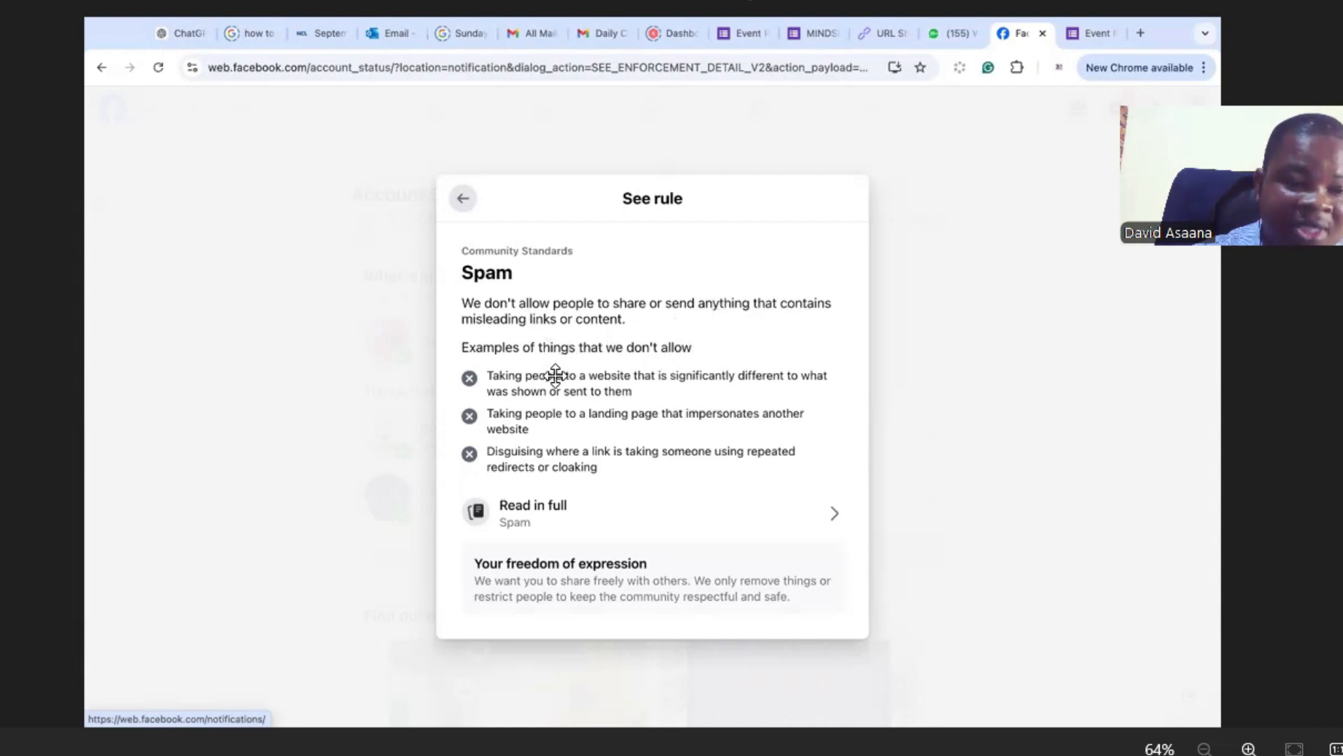
{"action": "mouse_move", "coordinate": [628, 384]}
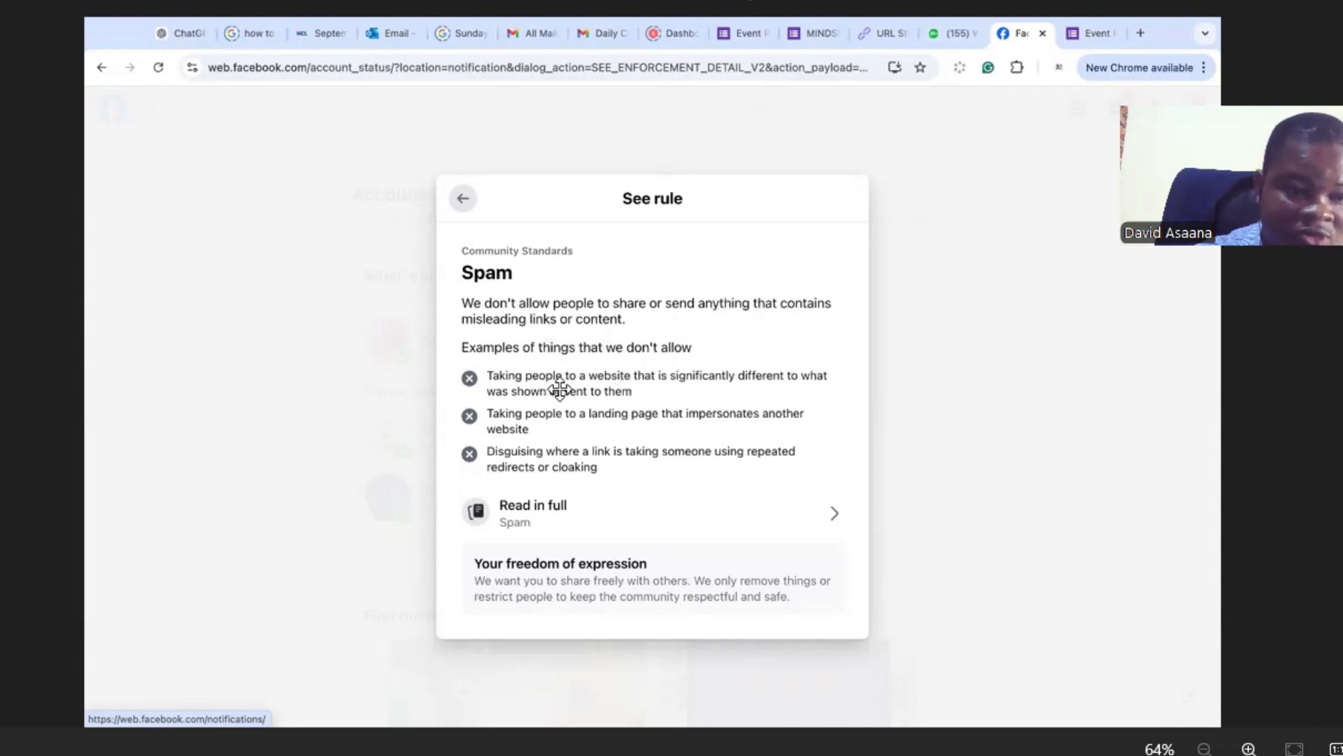
{"action": "mouse_move", "coordinate": [578, 428]}
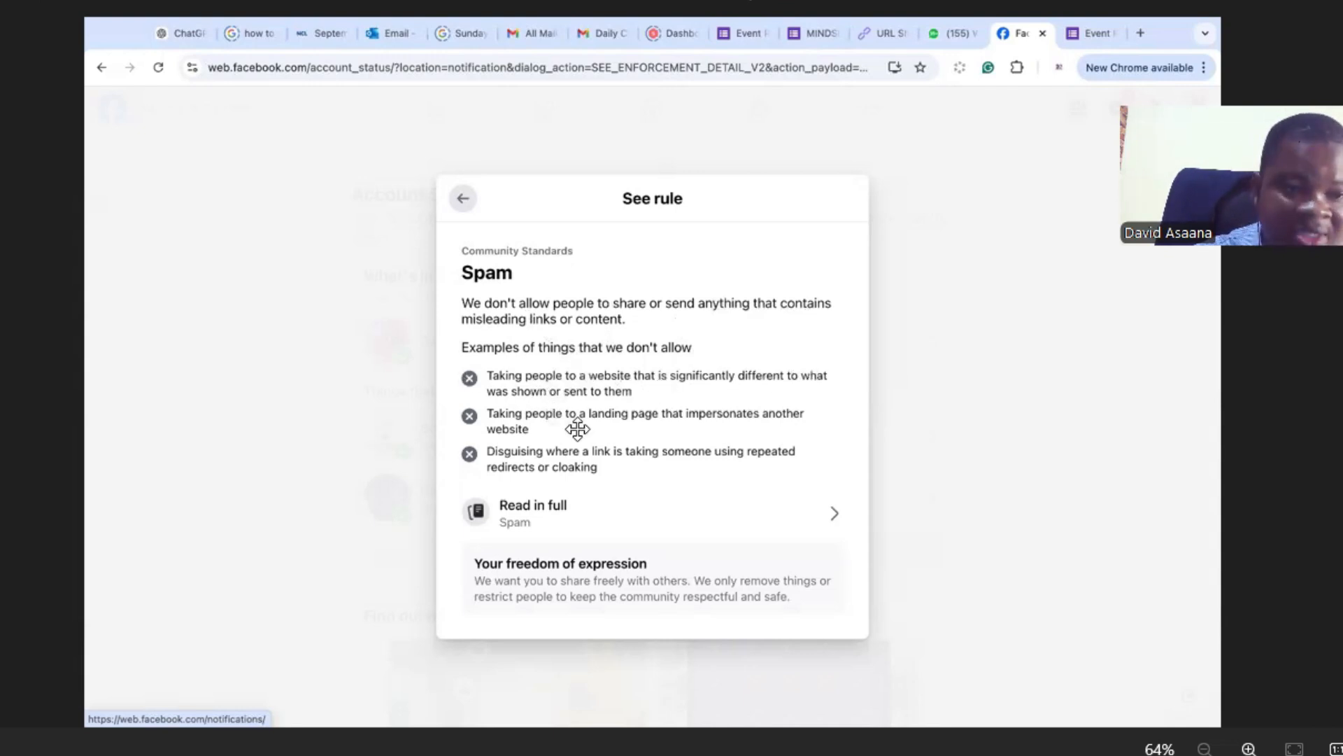
{"action": "mouse_move", "coordinate": [680, 408]}
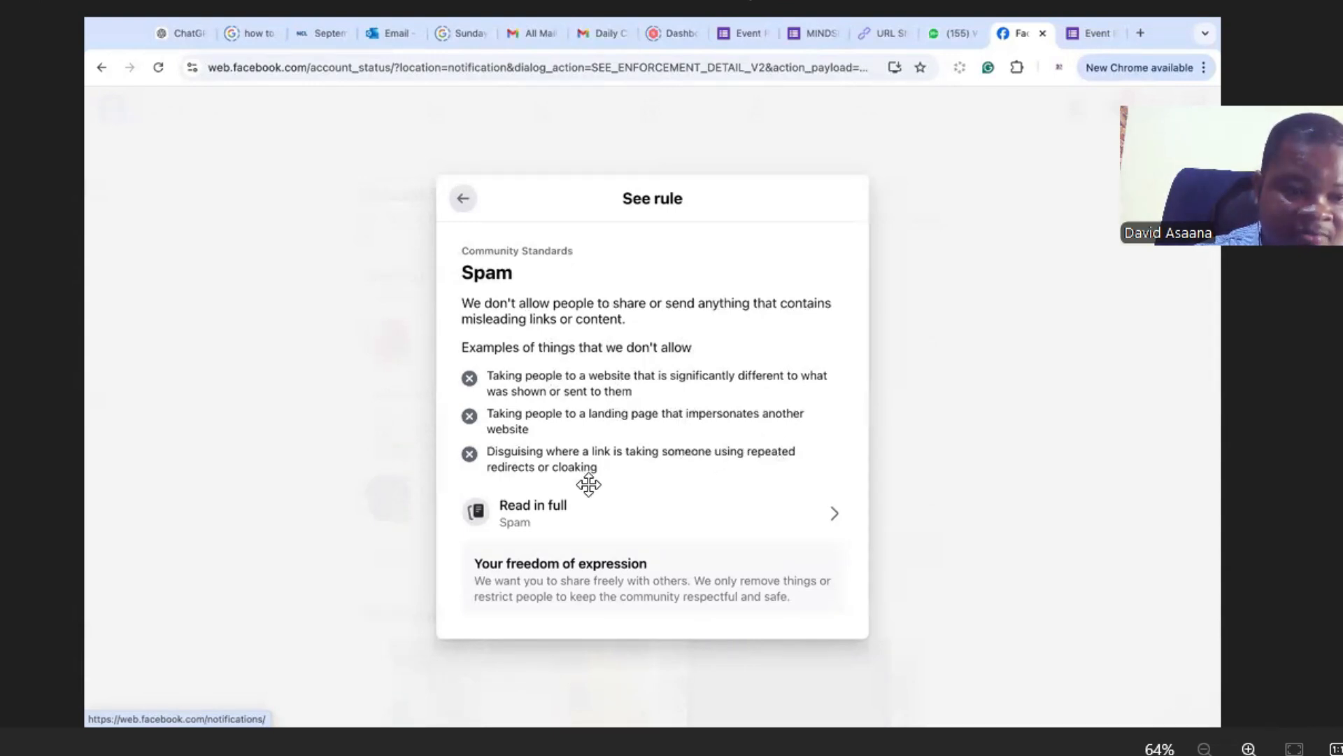
{"action": "mouse_move", "coordinate": [799, 599]}
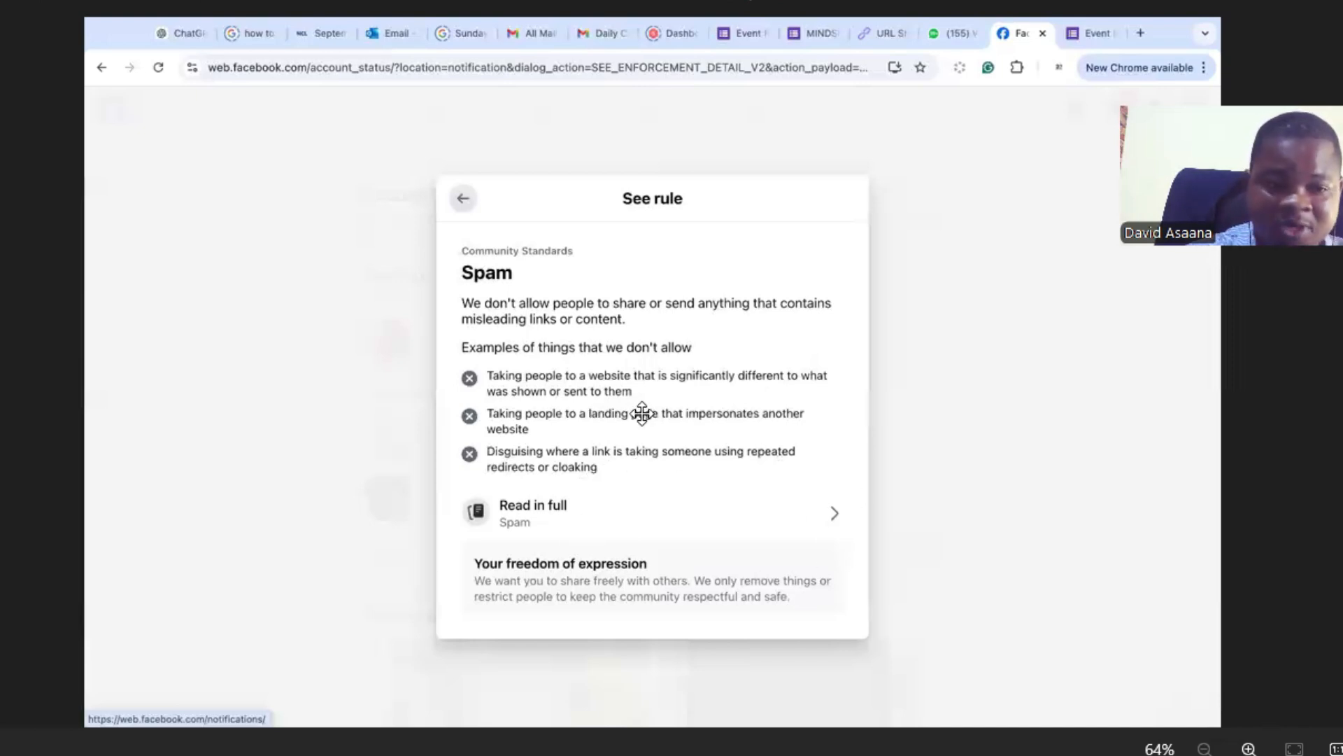
{"action": "mouse_move", "coordinate": [667, 391]}
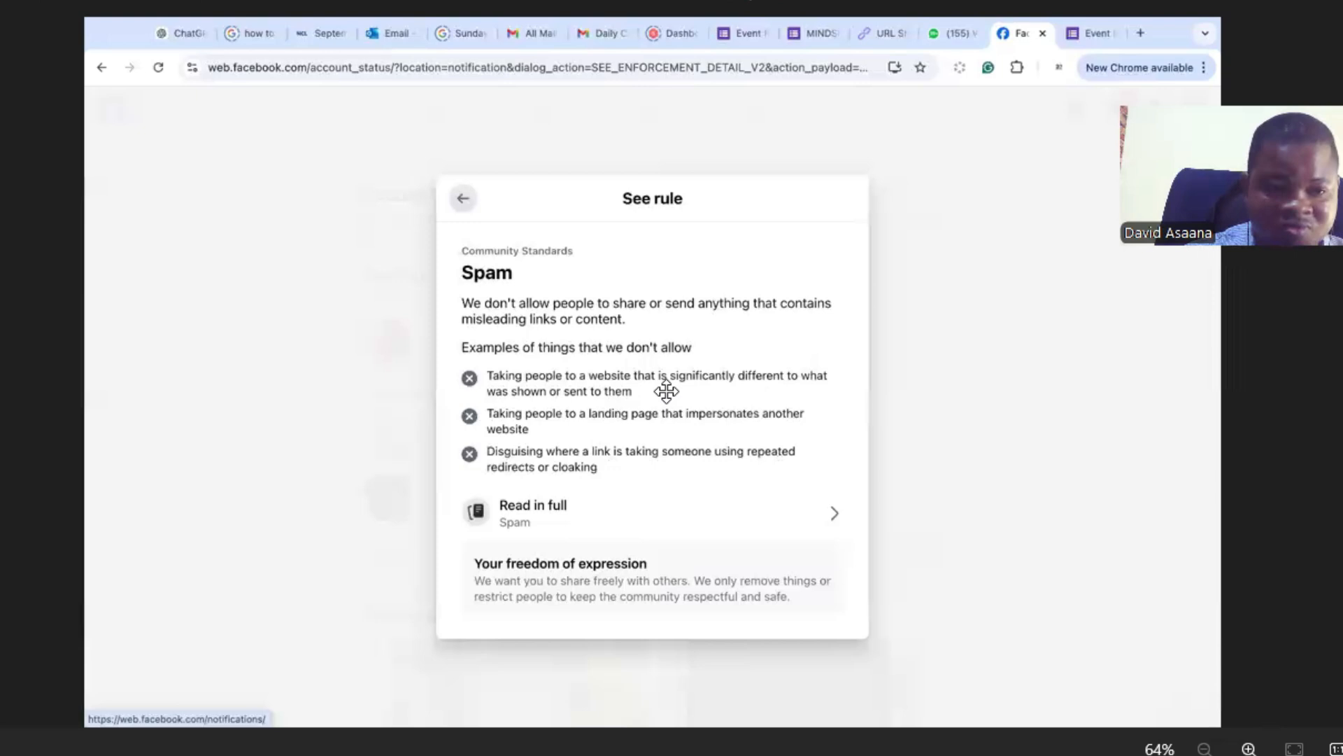
{"action": "mouse_move", "coordinate": [161, 305]}
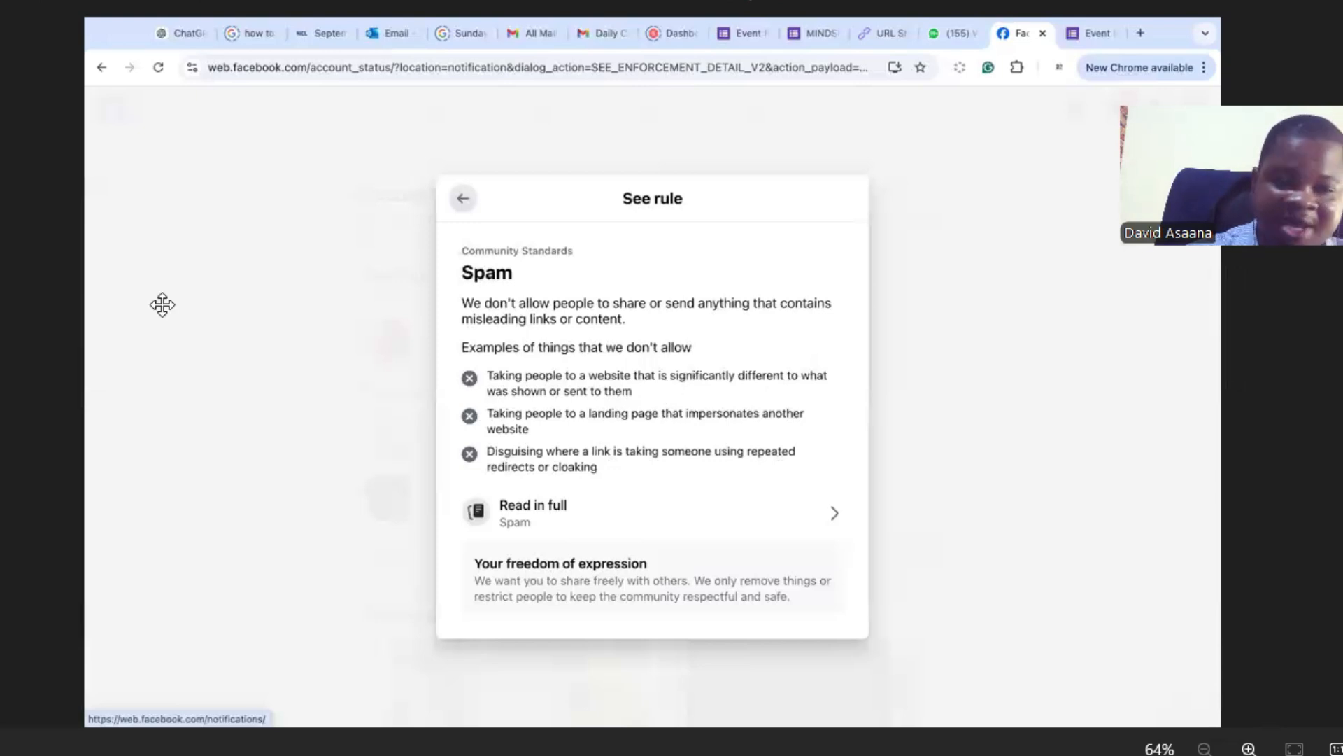
{"action": "mouse_move", "coordinate": [681, 229]}
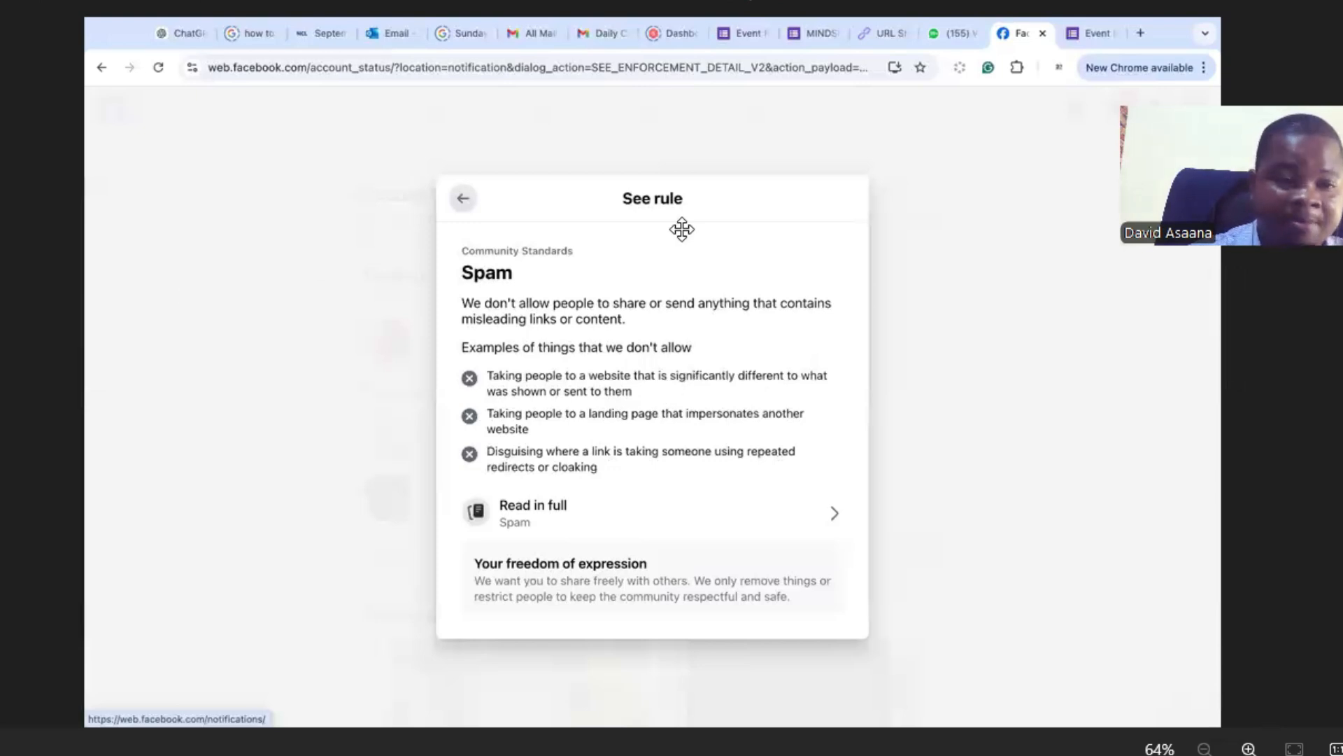
{"action": "mouse_move", "coordinate": [527, 302]}
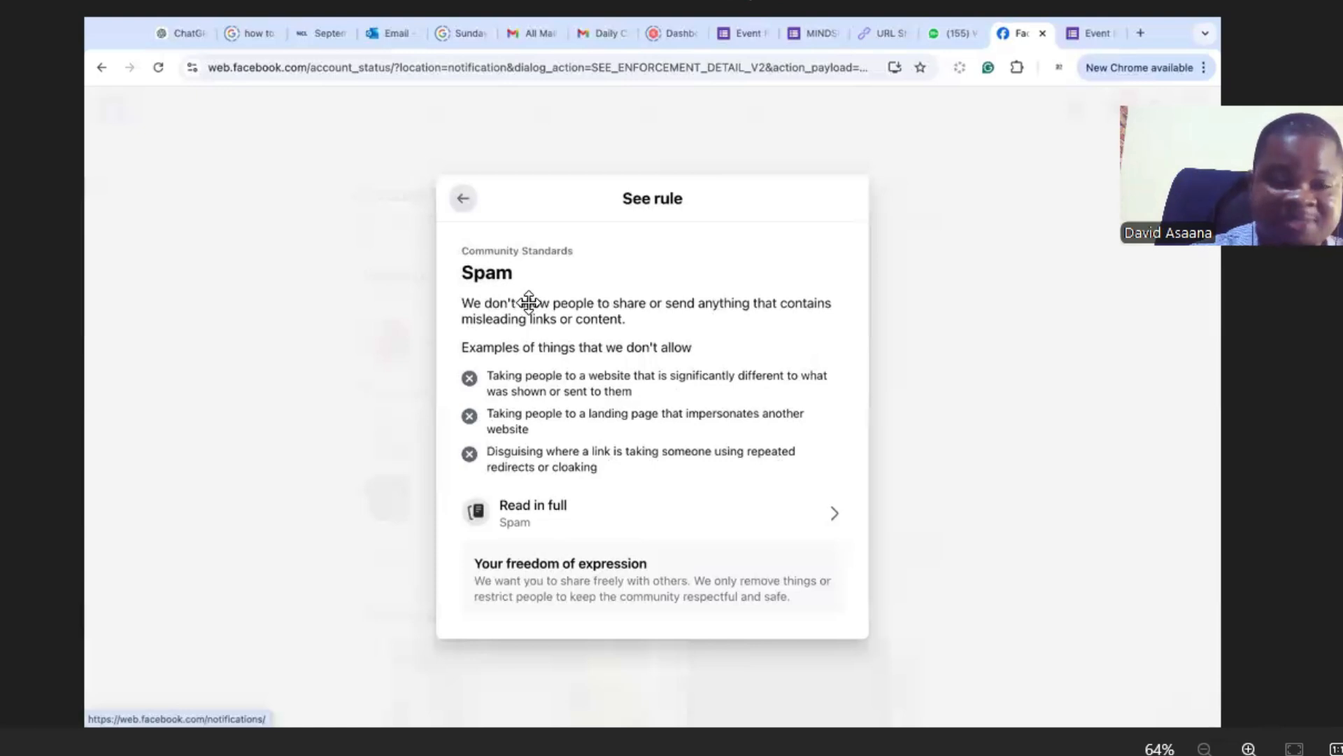
{"action": "mouse_move", "coordinate": [657, 424]}
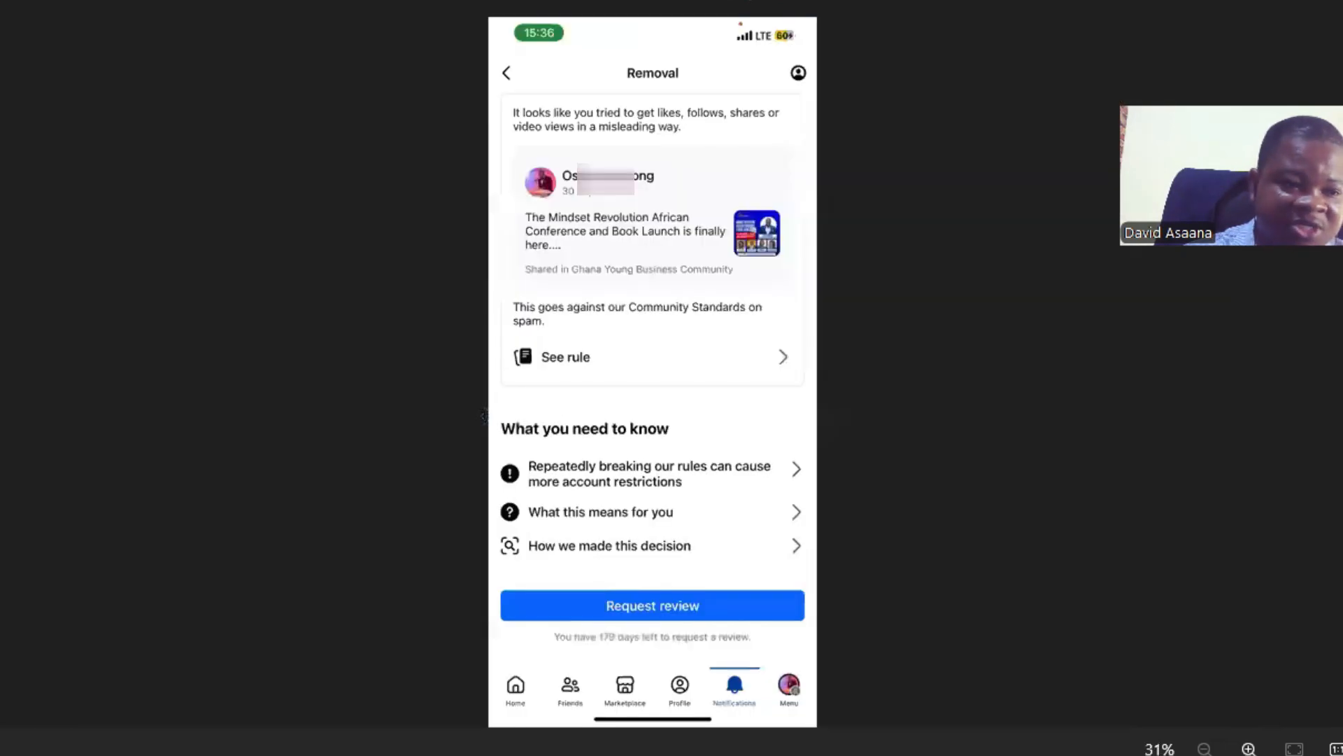
{"action": "mouse_move", "coordinate": [668, 390]}
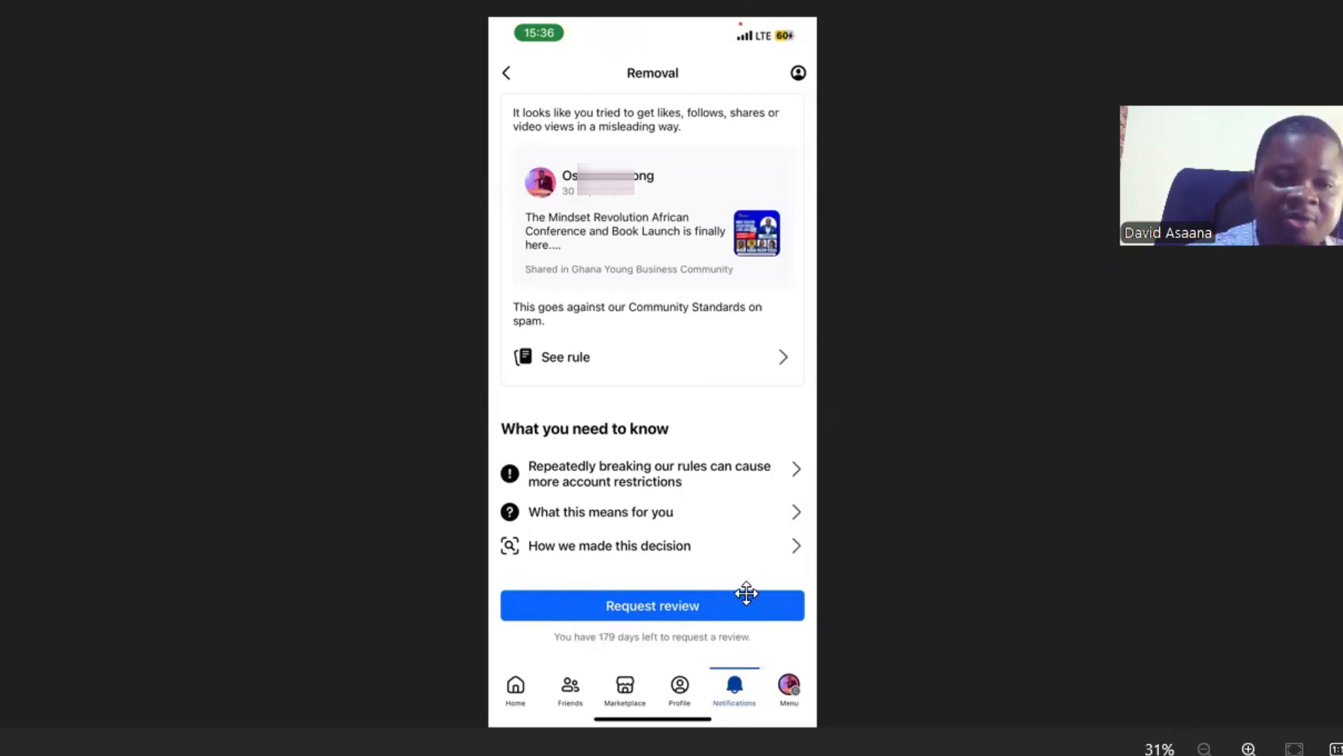
Request a review of the removed spam post from its removal notice
{"action": "left_click", "coordinate": [565, 356]}
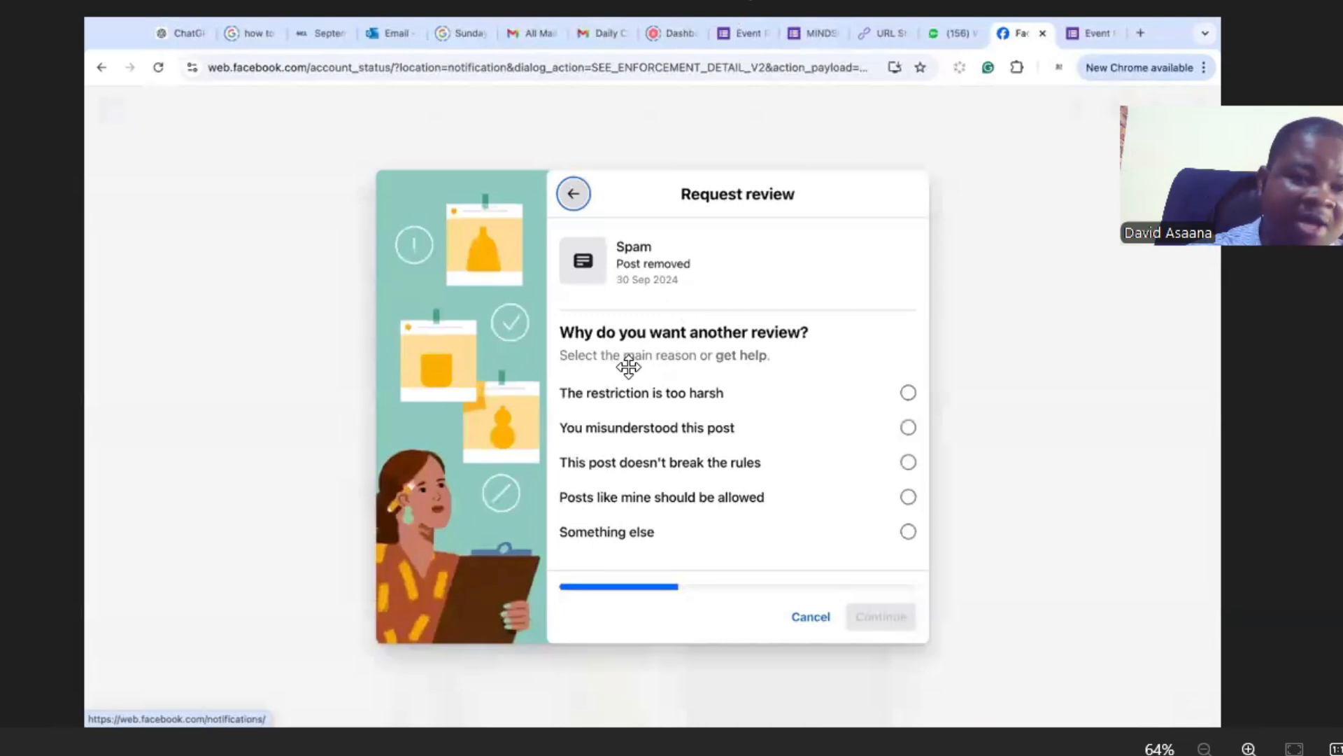
{"action": "mouse_move", "coordinate": [786, 340]}
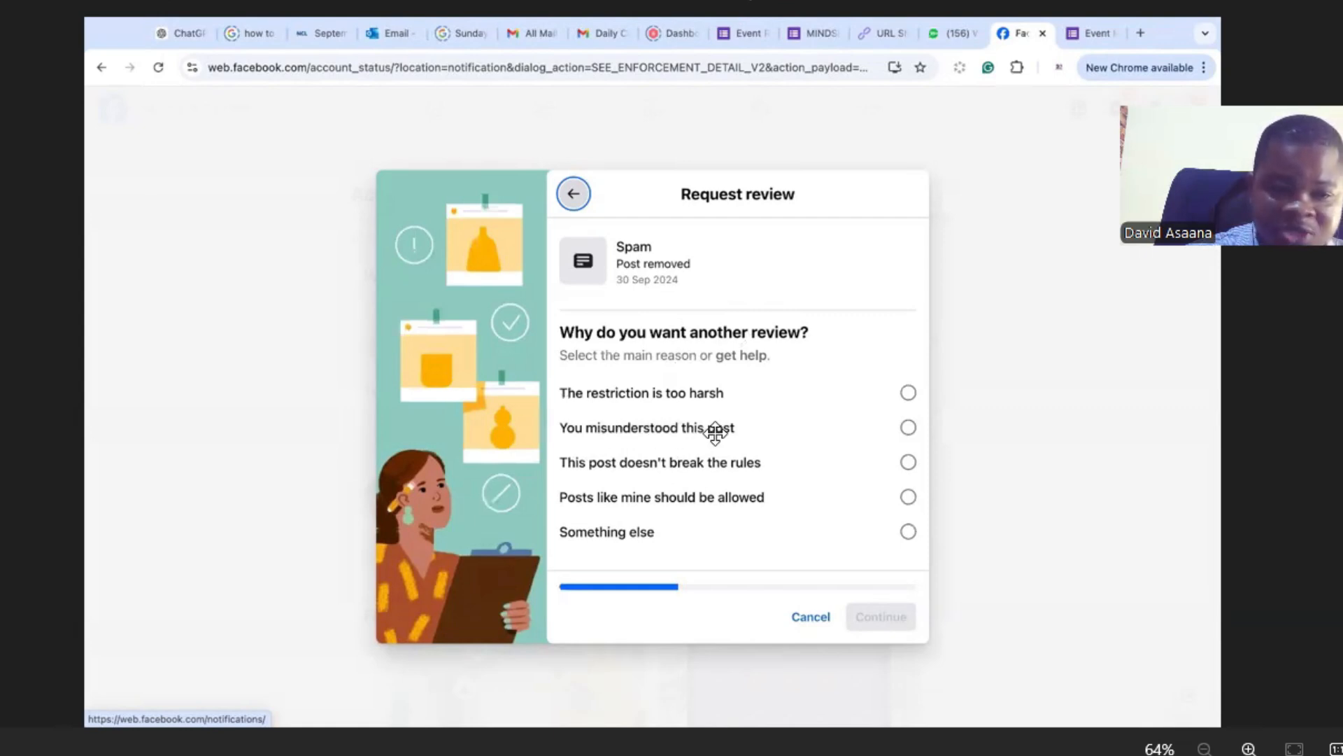
{"action": "mouse_move", "coordinate": [771, 460]}
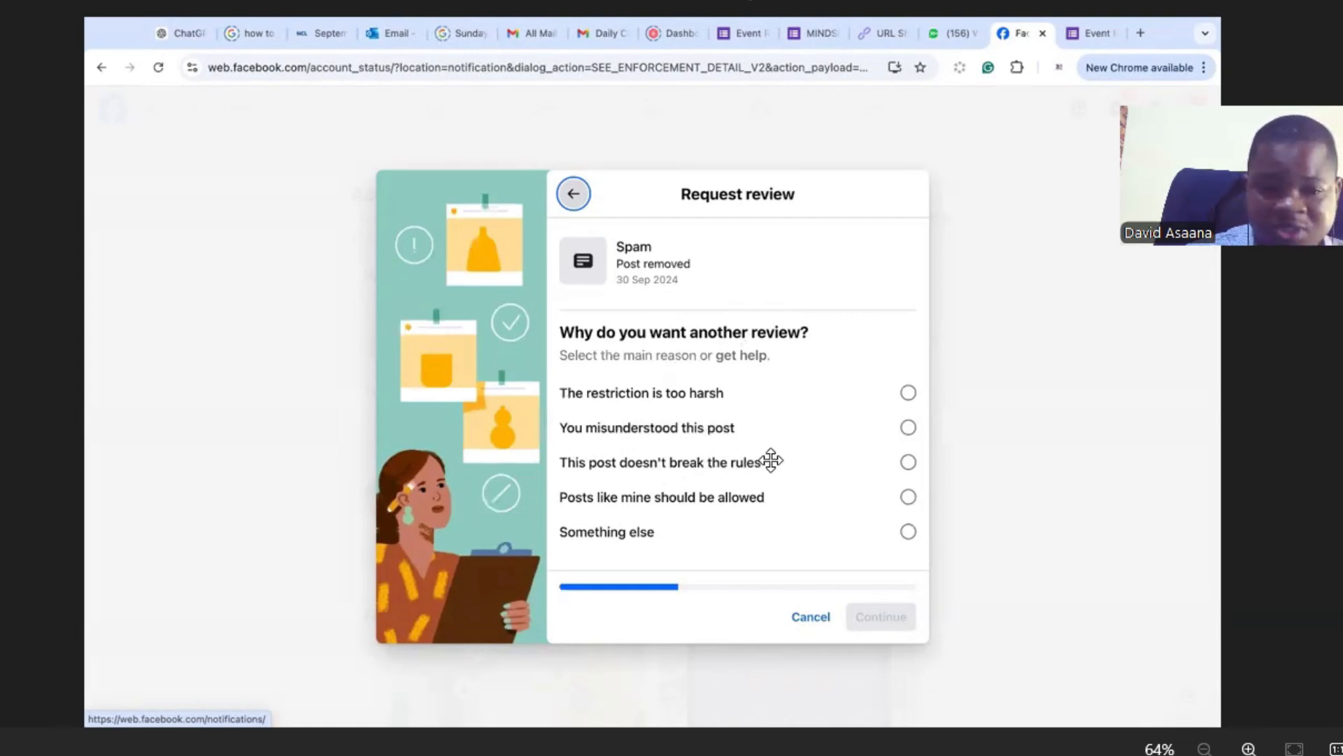
{"action": "mouse_move", "coordinate": [770, 472]}
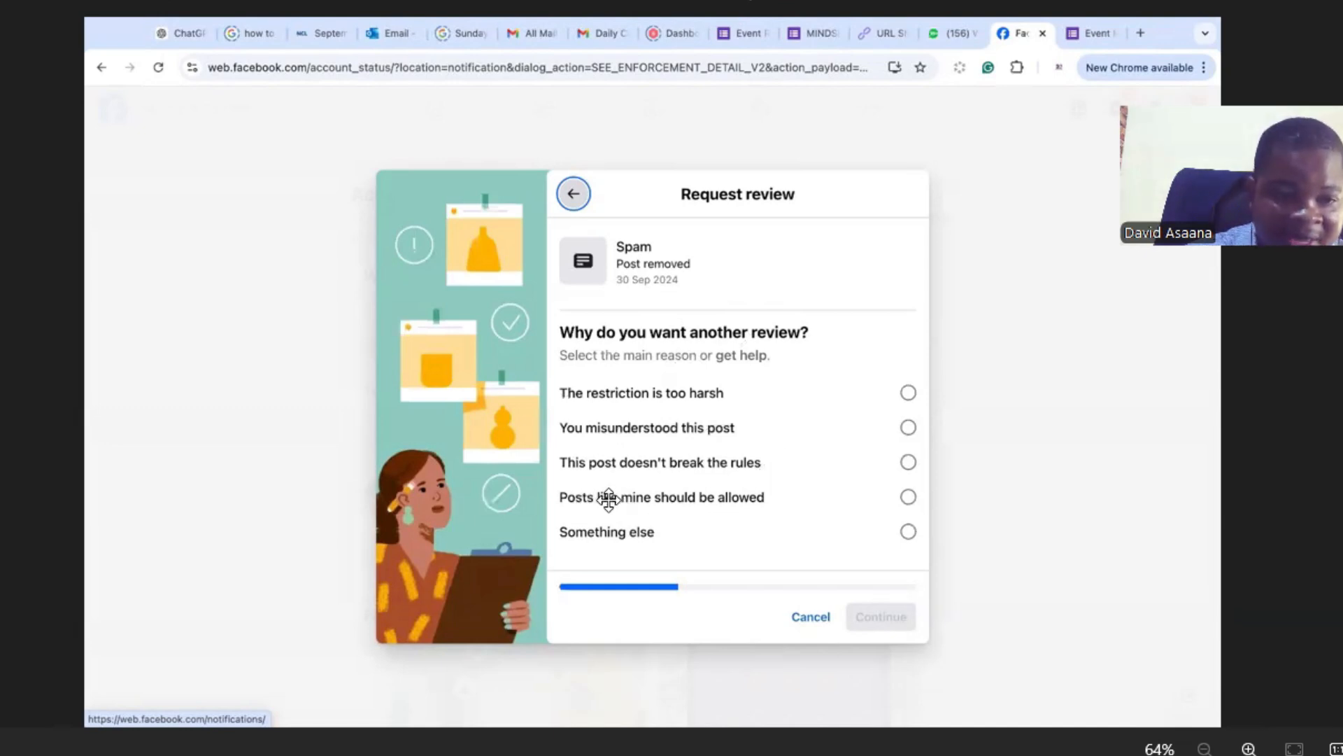
{"action": "mouse_move", "coordinate": [664, 497]}
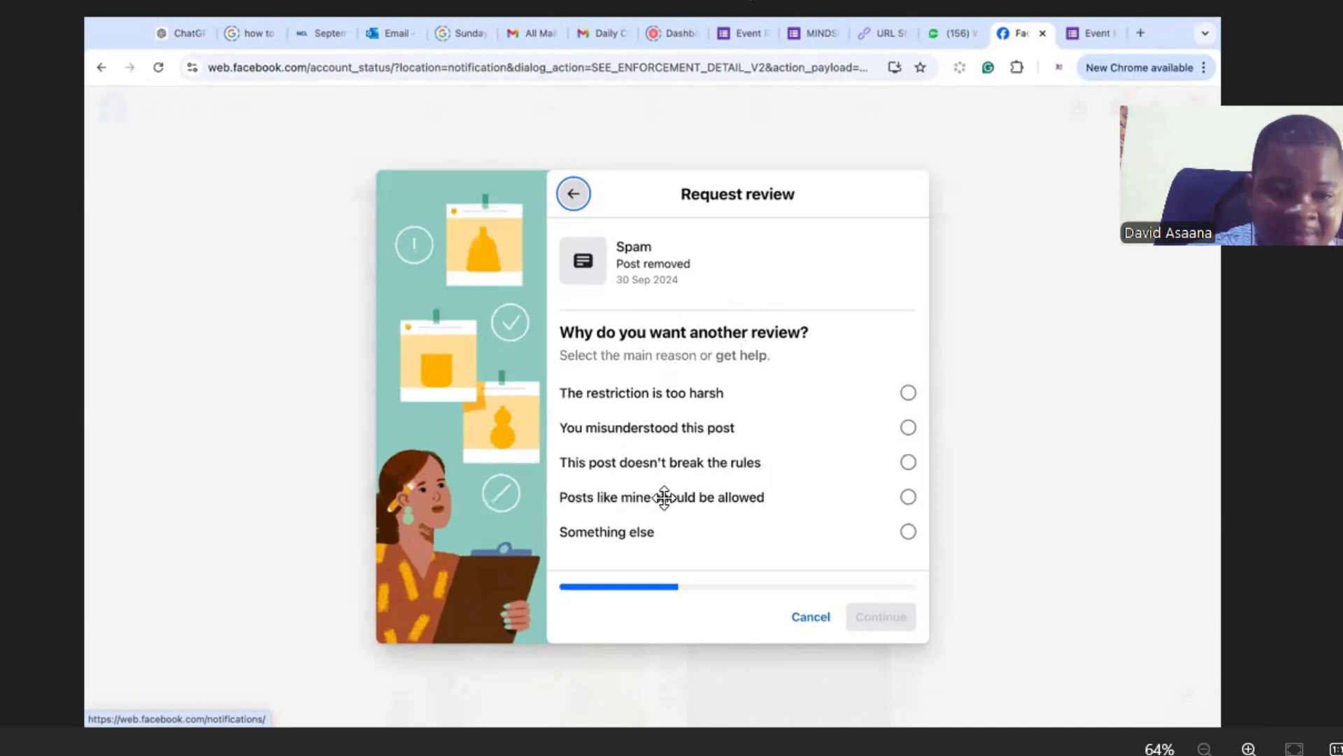
{"action": "mouse_move", "coordinate": [695, 480]}
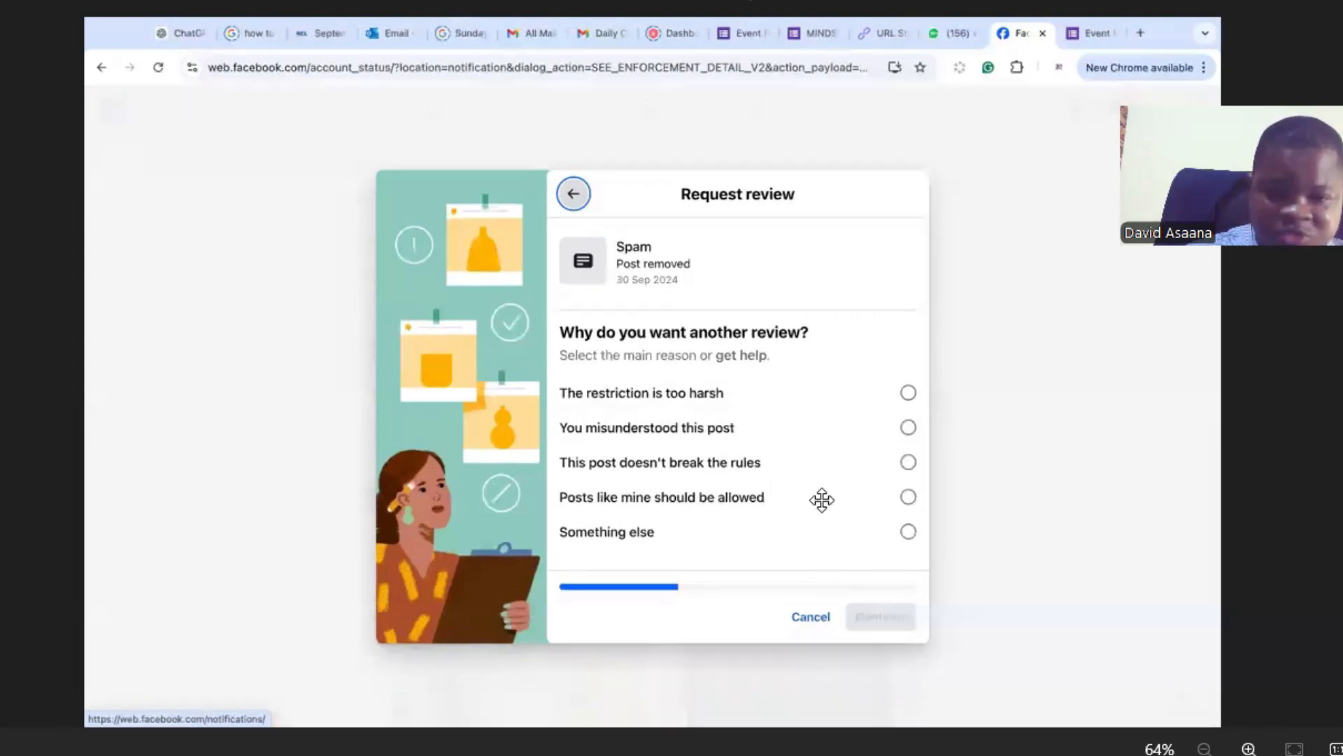
{"action": "mouse_move", "coordinate": [722, 428]}
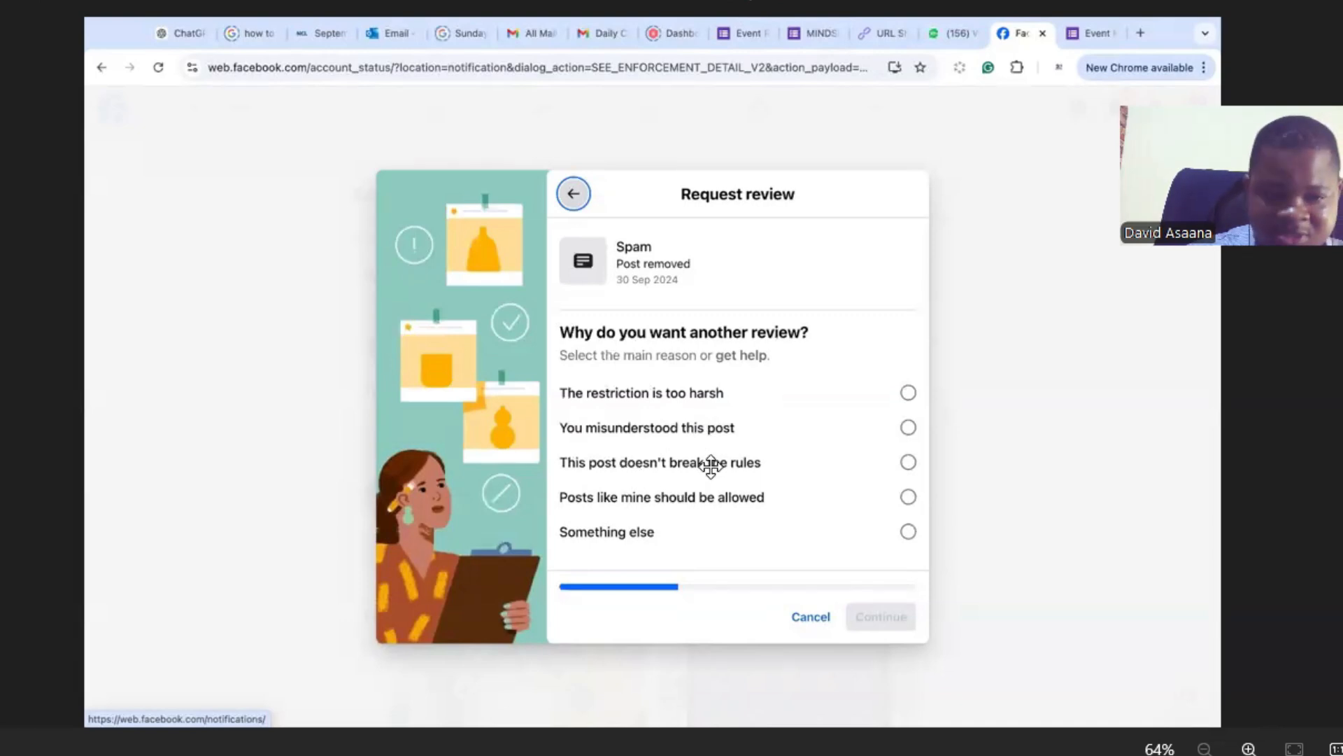
{"action": "mouse_move", "coordinate": [644, 477]}
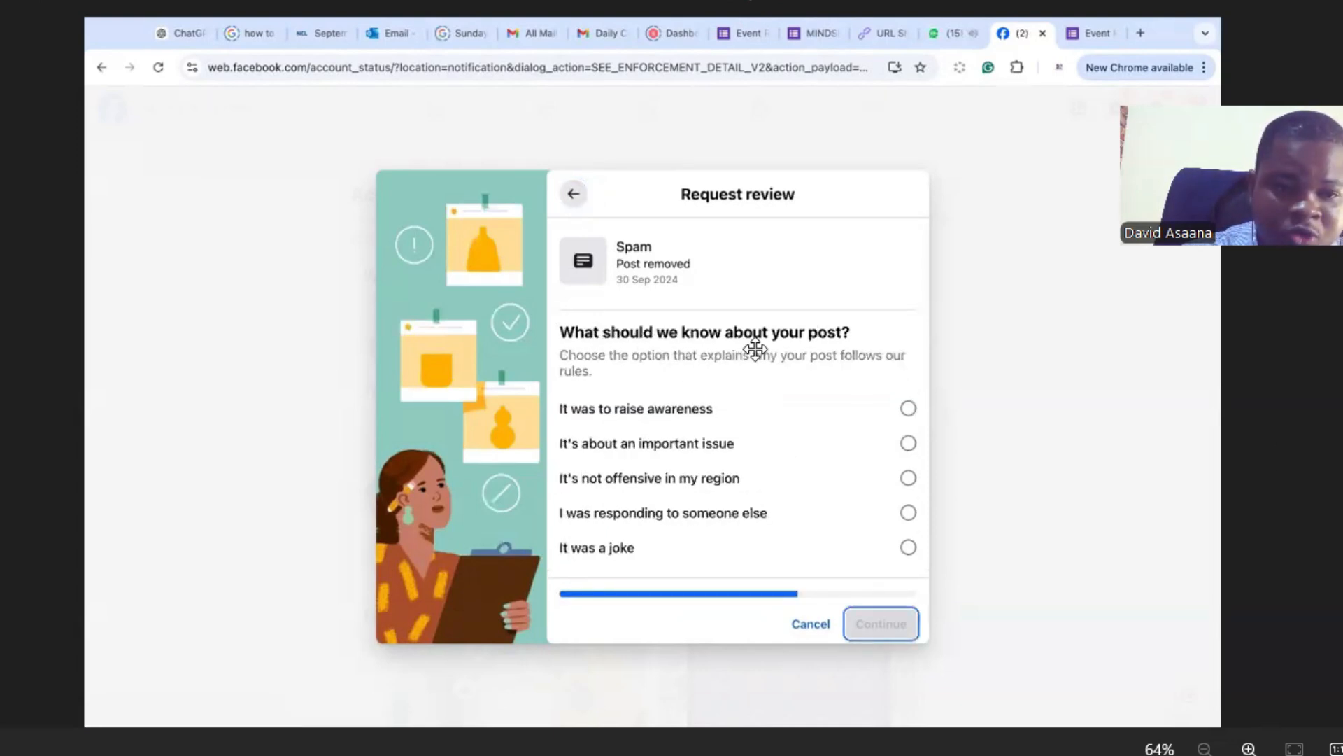
{"action": "mouse_move", "coordinate": [687, 485]}
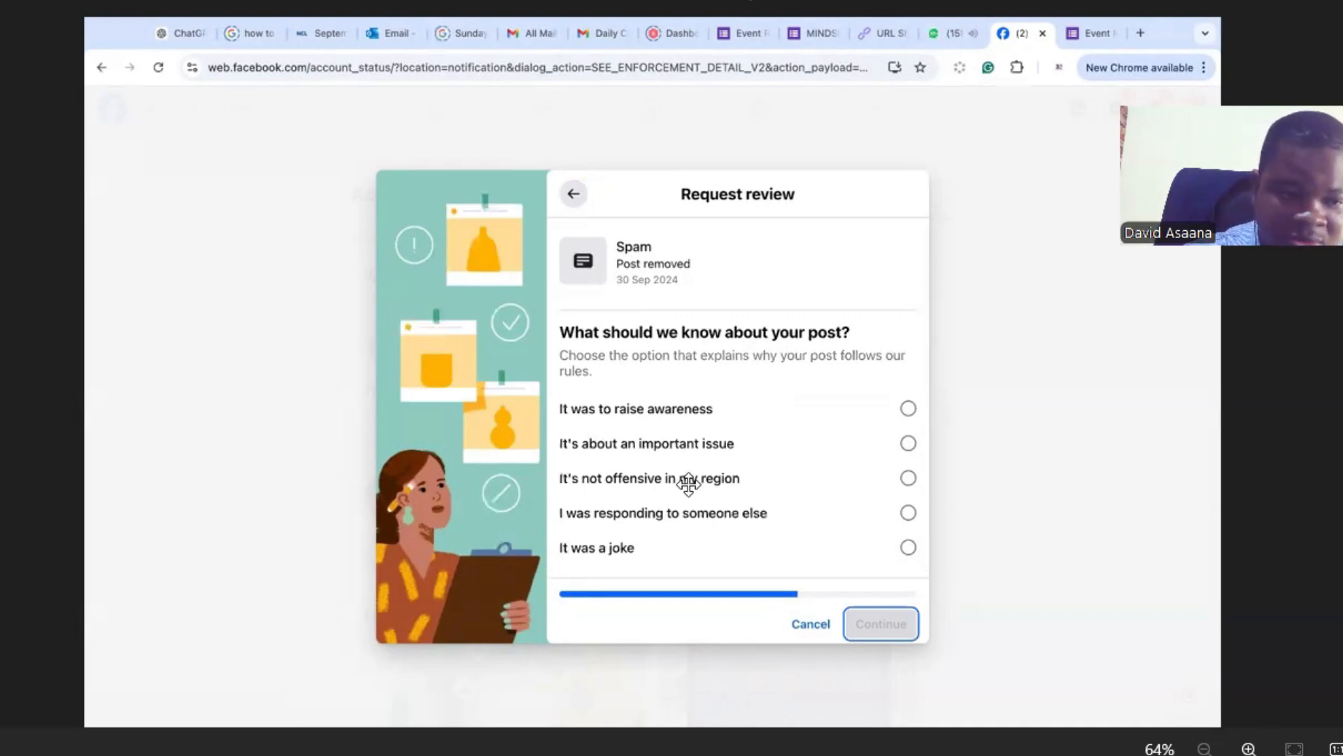
{"action": "mouse_move", "coordinate": [698, 442]}
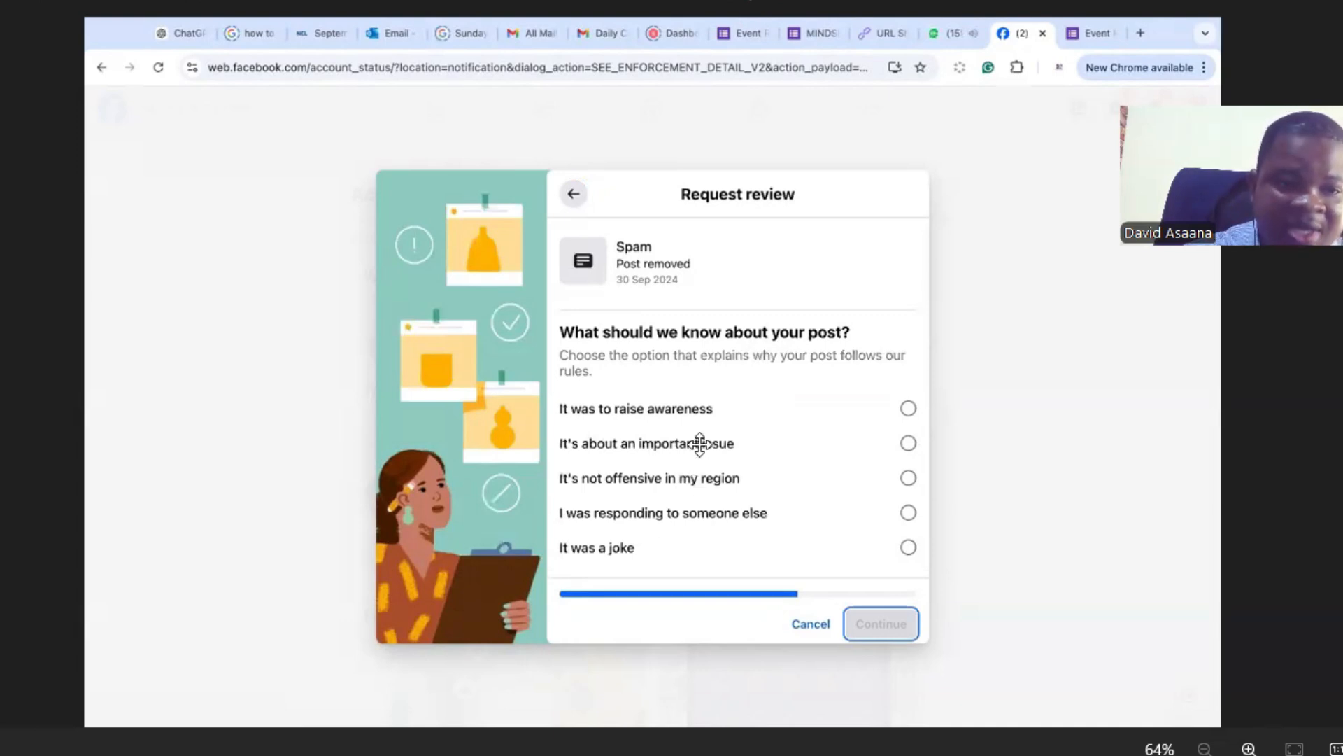
{"action": "mouse_move", "coordinate": [843, 438]}
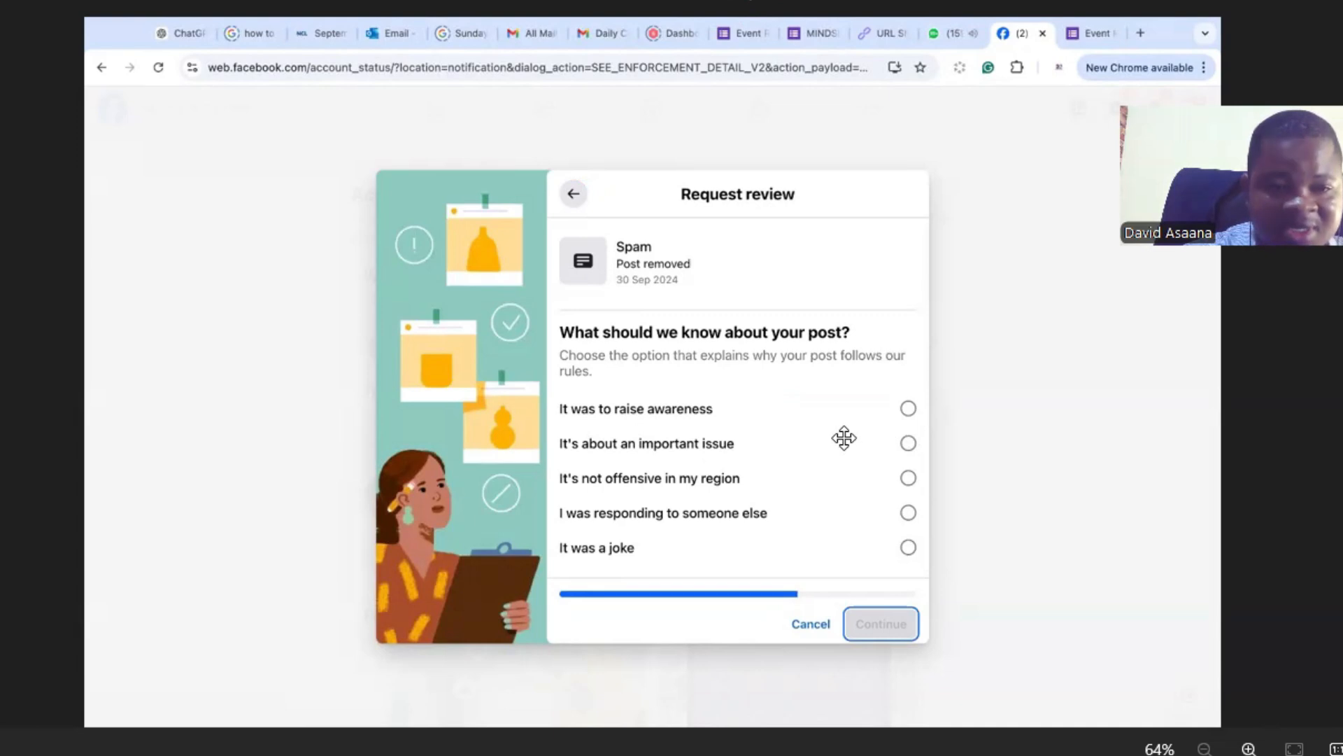
{"action": "mouse_move", "coordinate": [623, 470]}
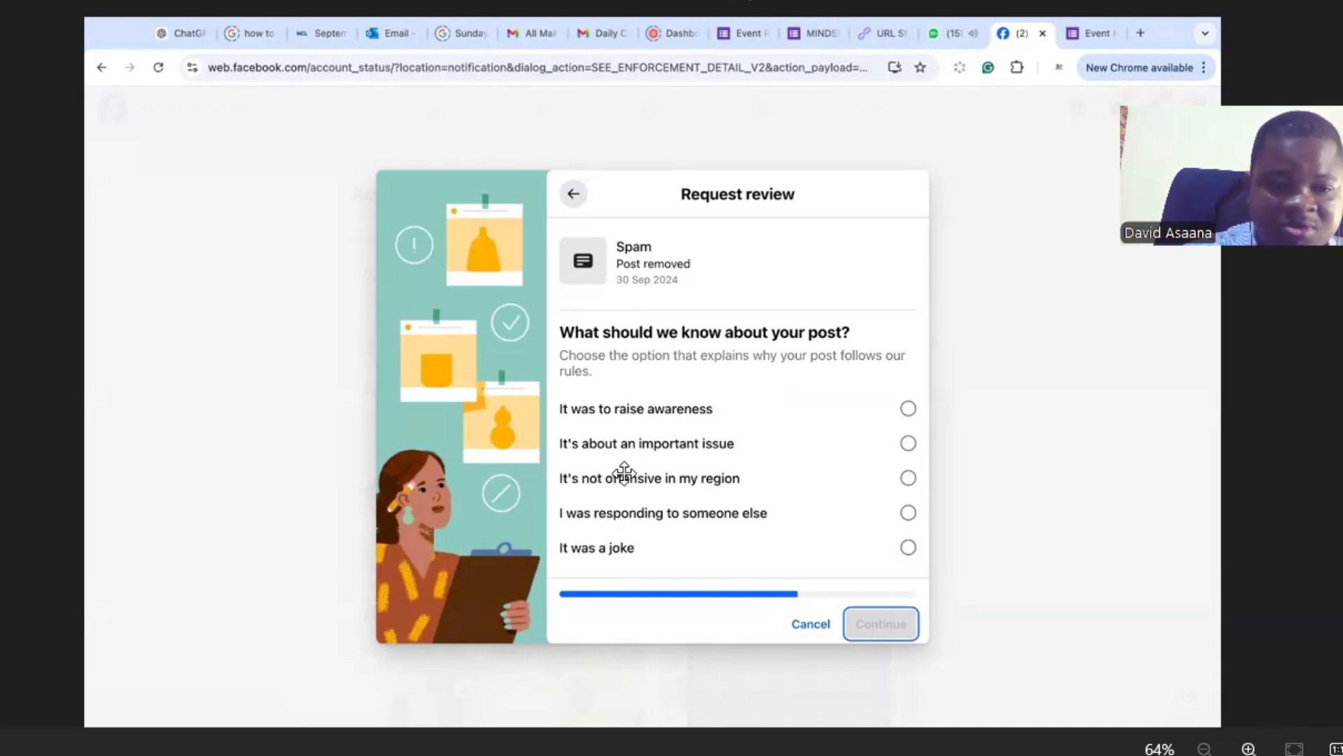
{"action": "mouse_move", "coordinate": [737, 462]}
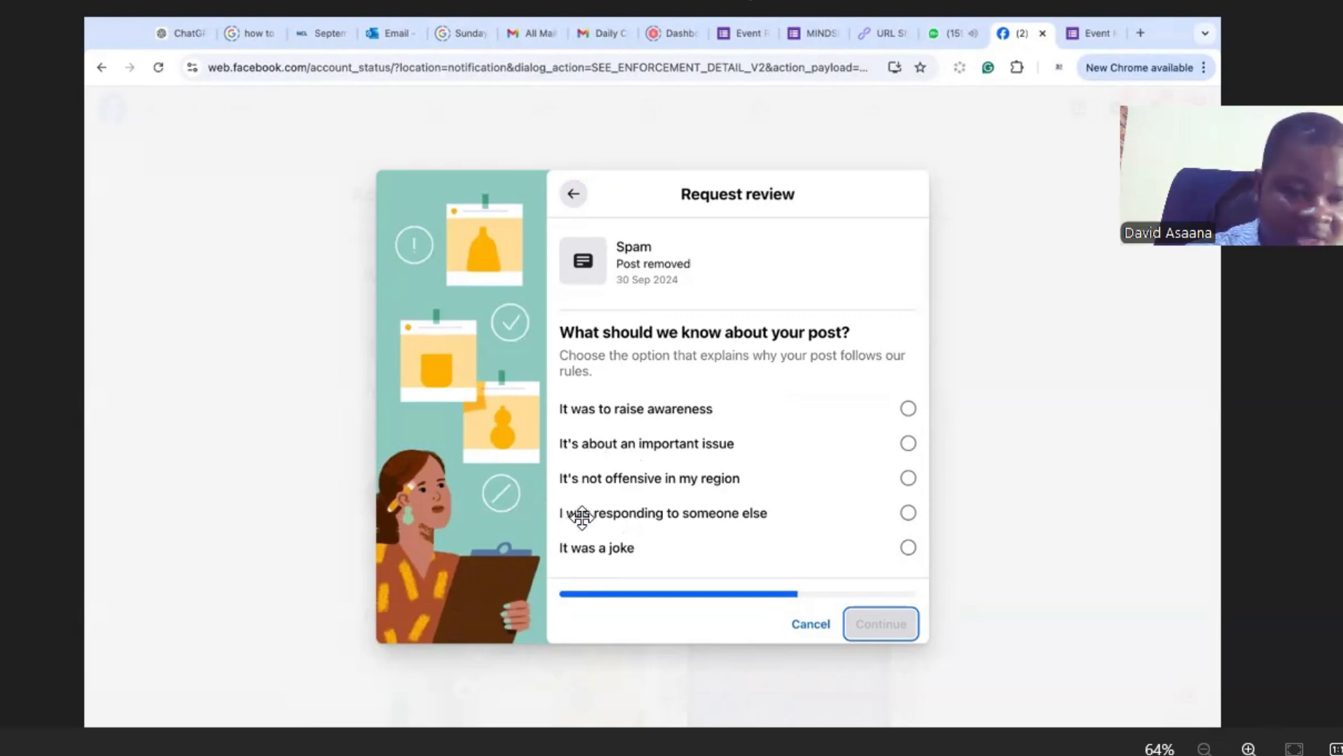
{"action": "mouse_move", "coordinate": [794, 232]}
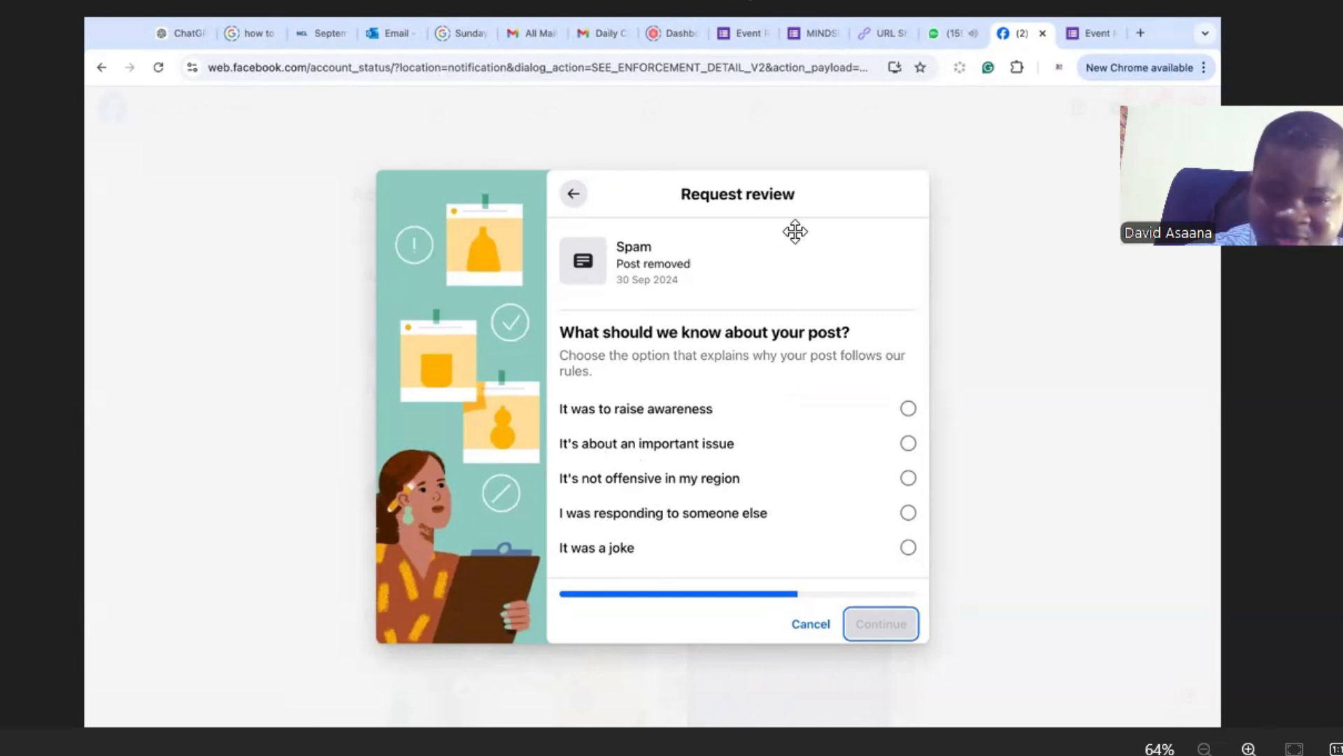
{"action": "mouse_move", "coordinate": [804, 510]}
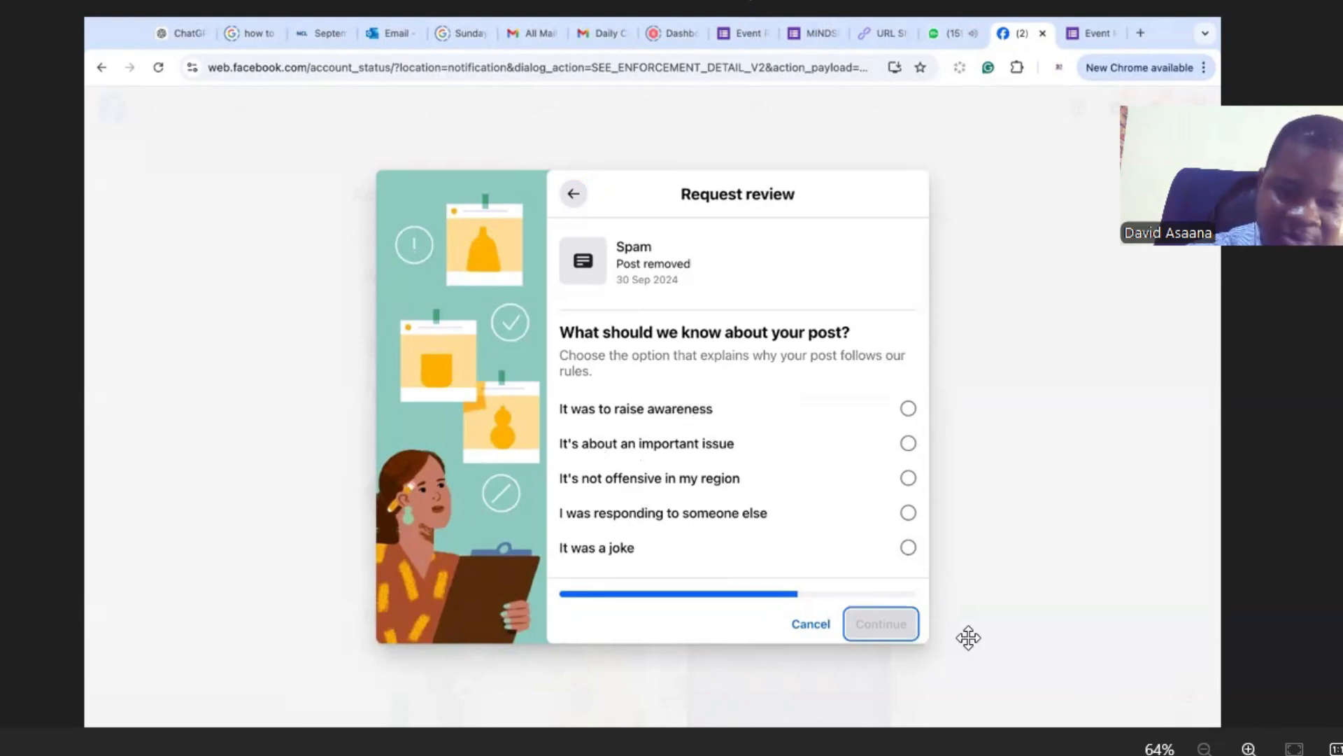
{"action": "mouse_move", "coordinate": [896, 606]}
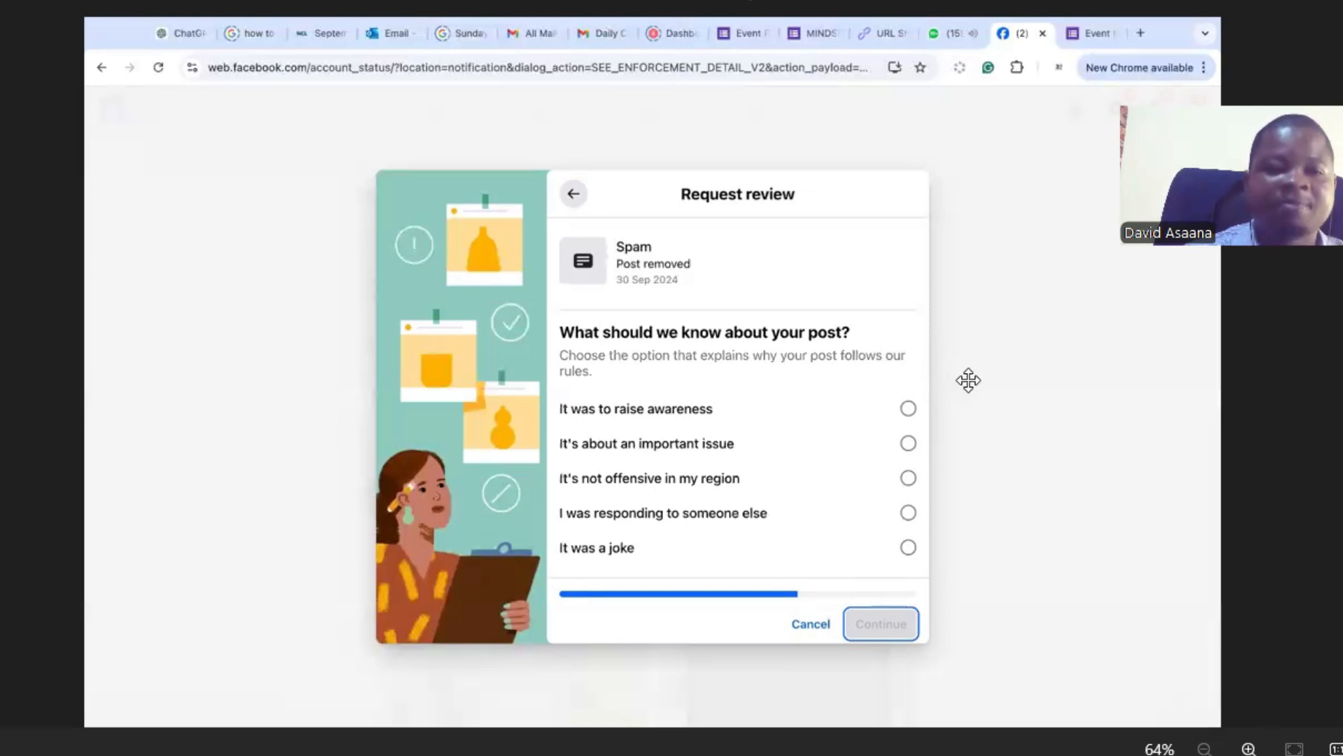
{"action": "mouse_move", "coordinate": [987, 378]}
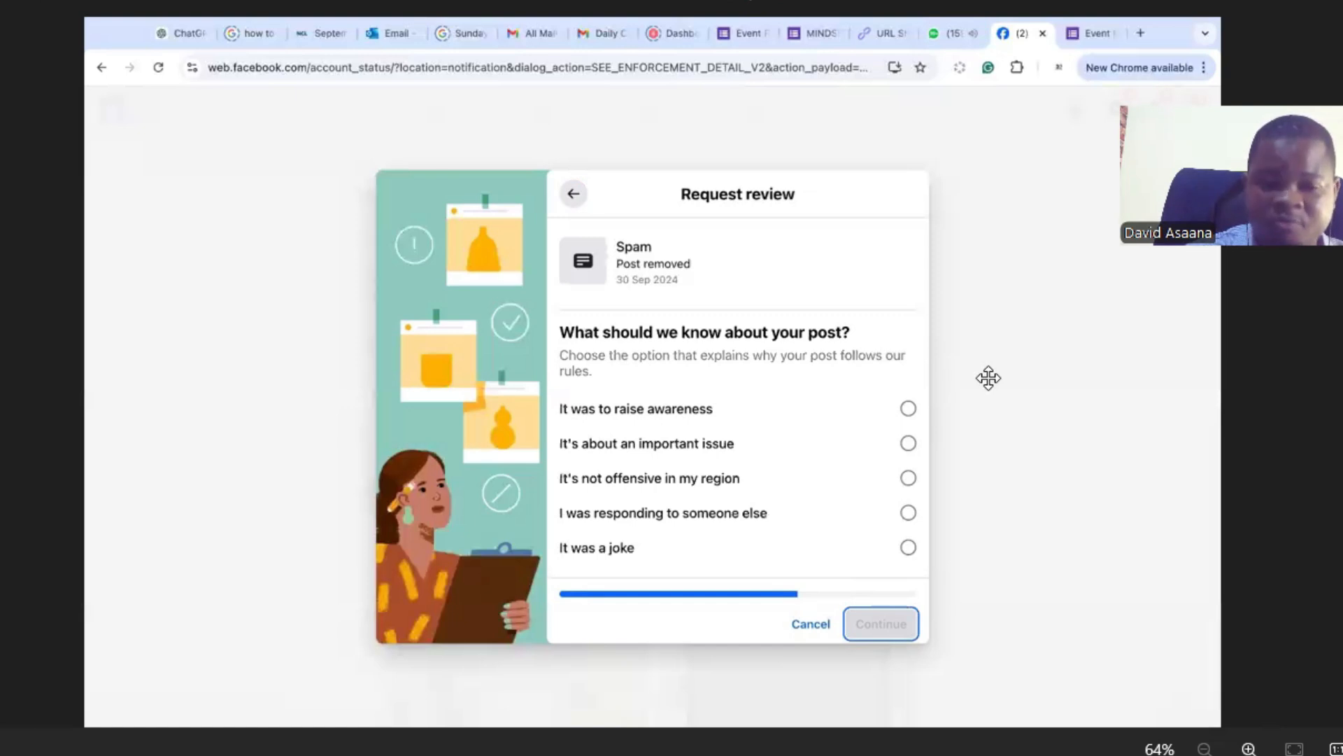
{"action": "mouse_move", "coordinate": [992, 372]}
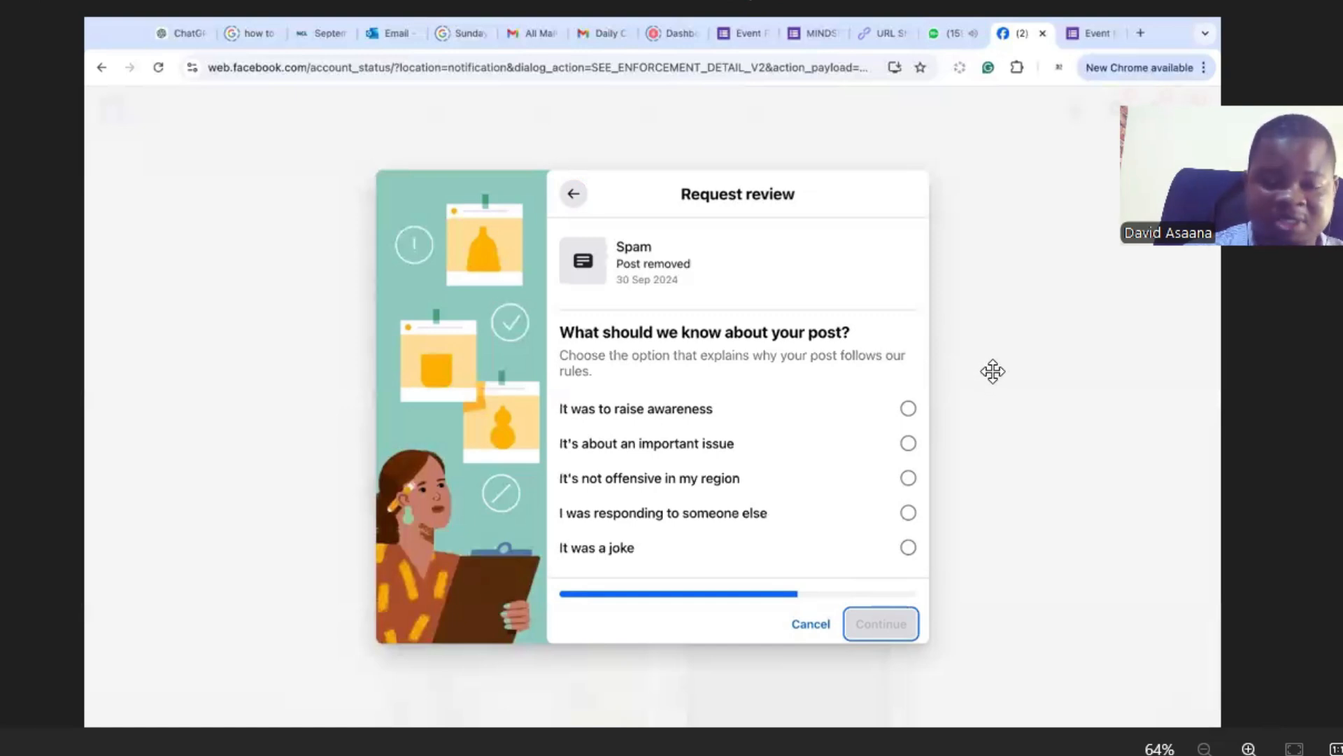